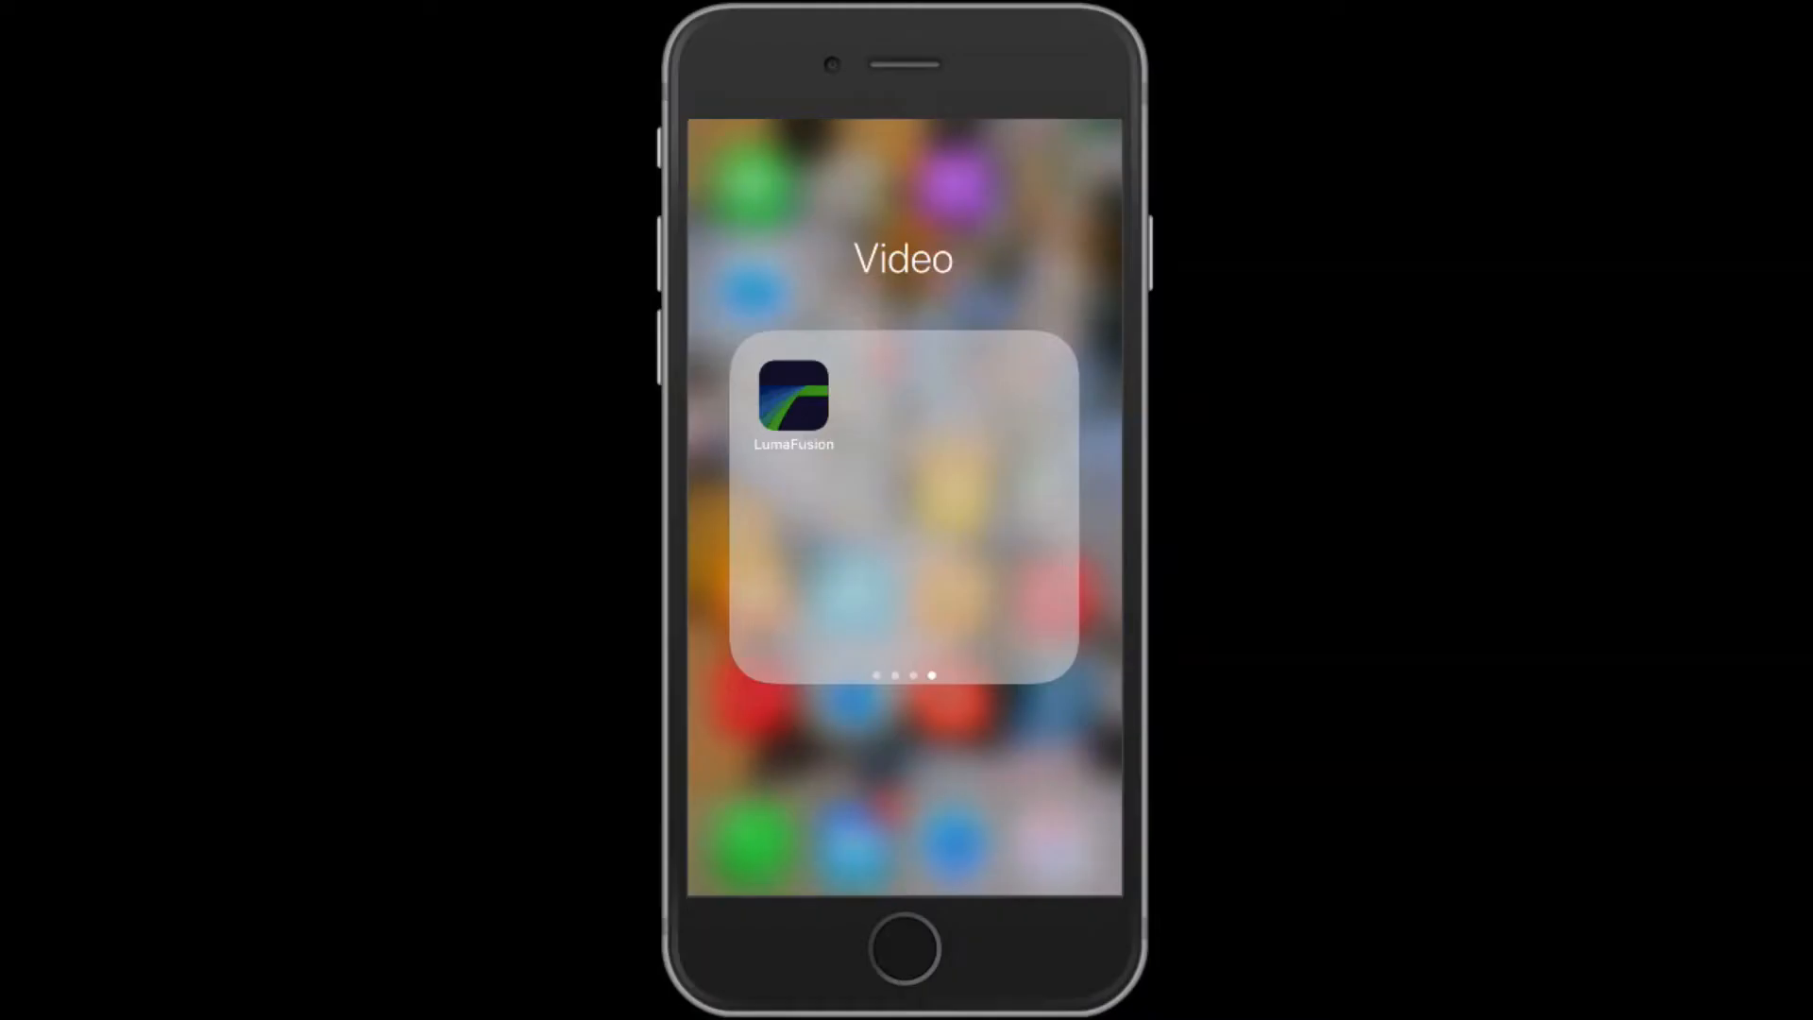
Step: Launch LumaFusion from the Video folder to reach the empty My project timeline
left_click(793, 404)
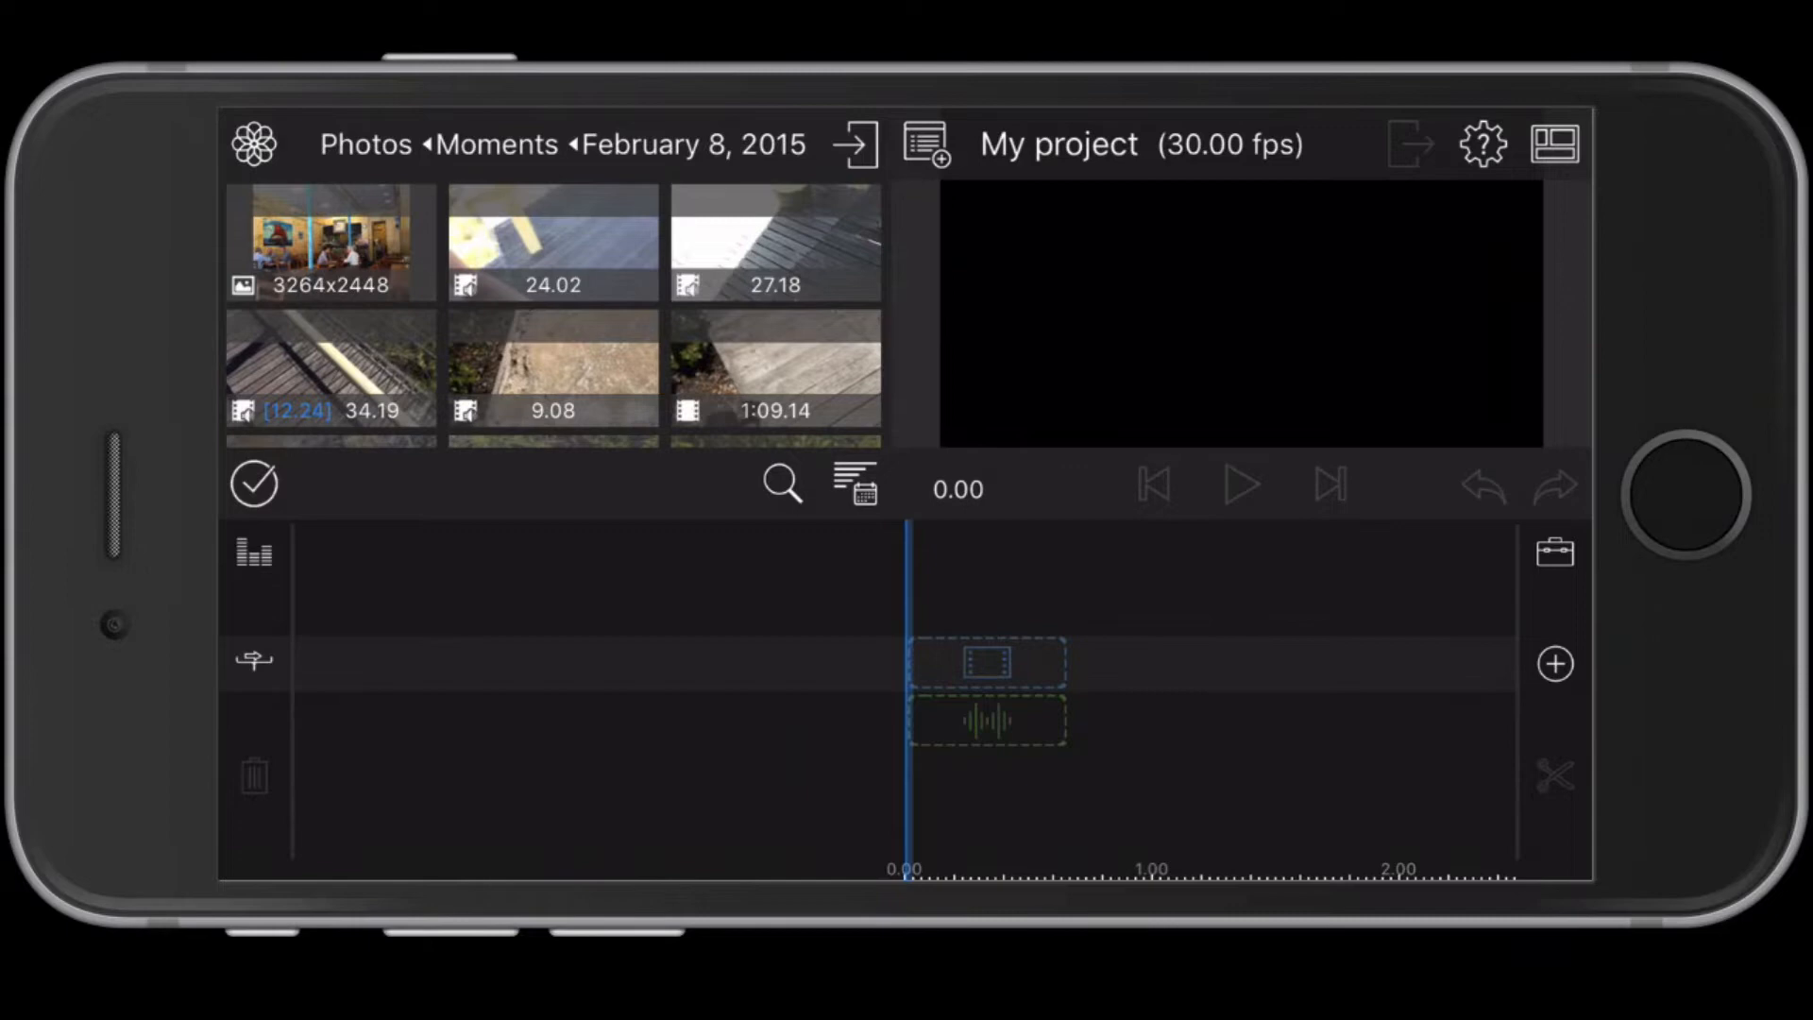
Step: Show the Current Project settings: 30 fps, 16:9 landscape, black background
left_click(551, 306)
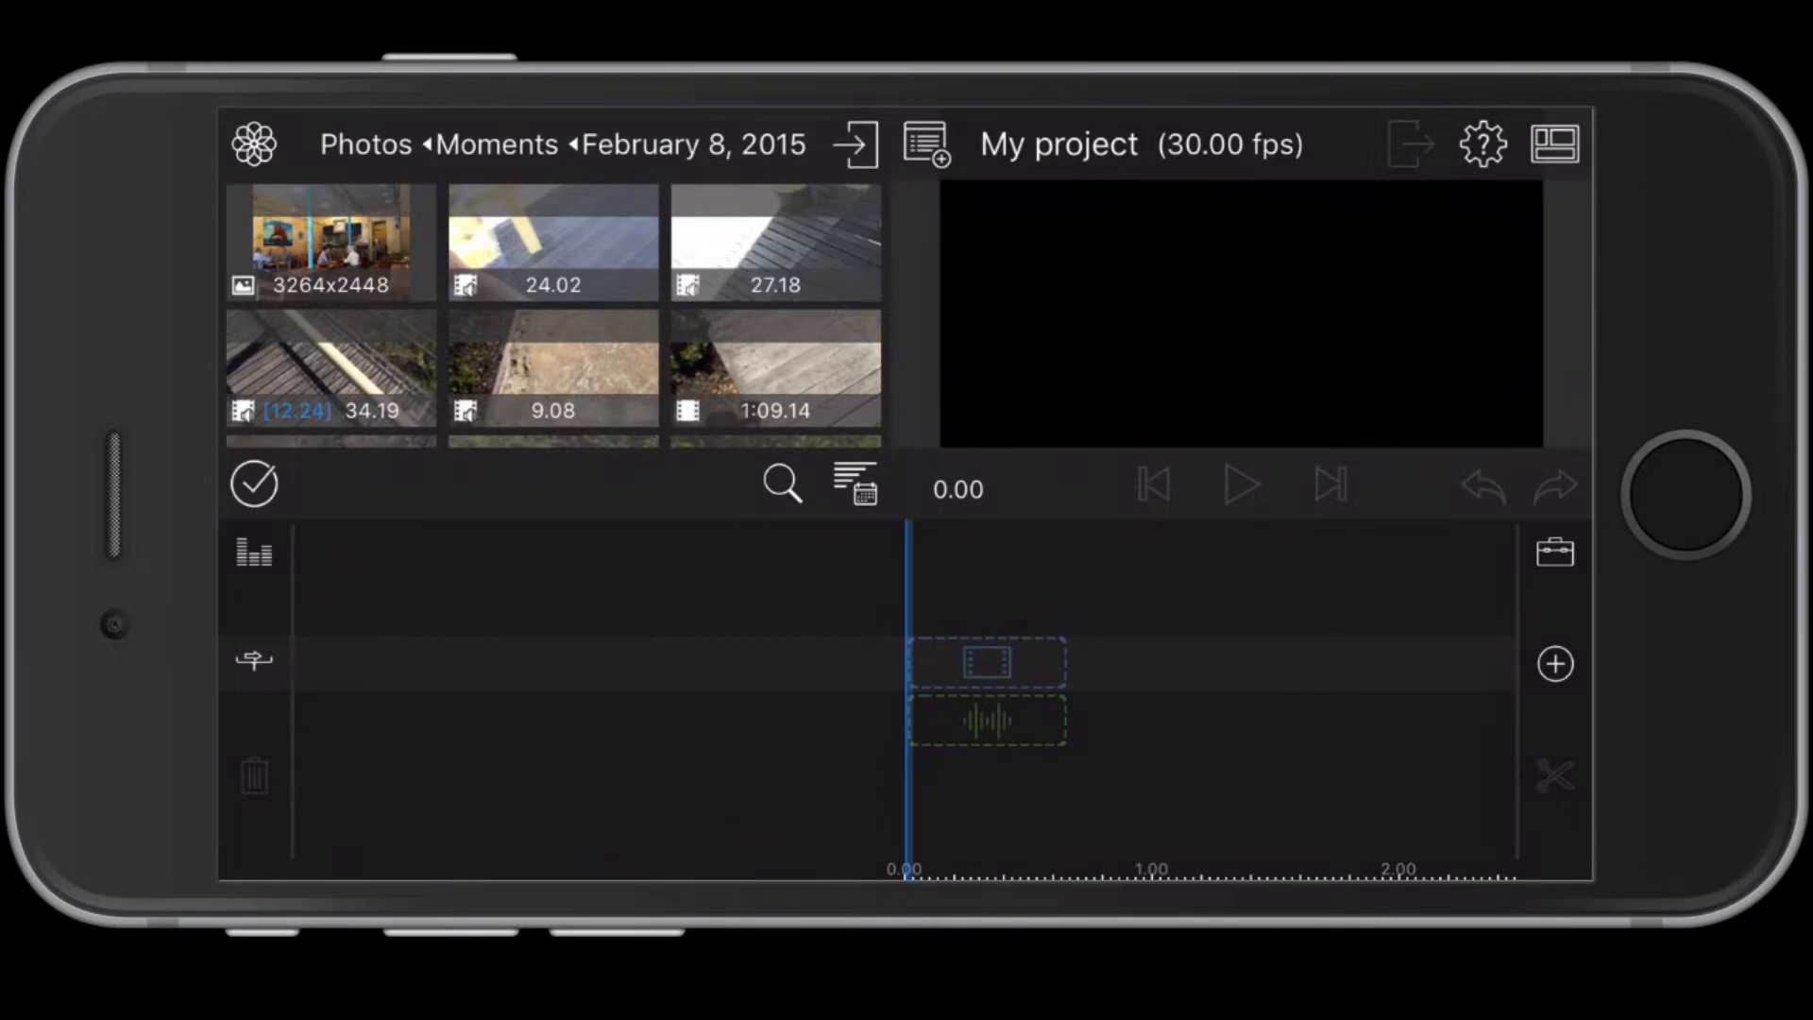
left_click(1239, 315)
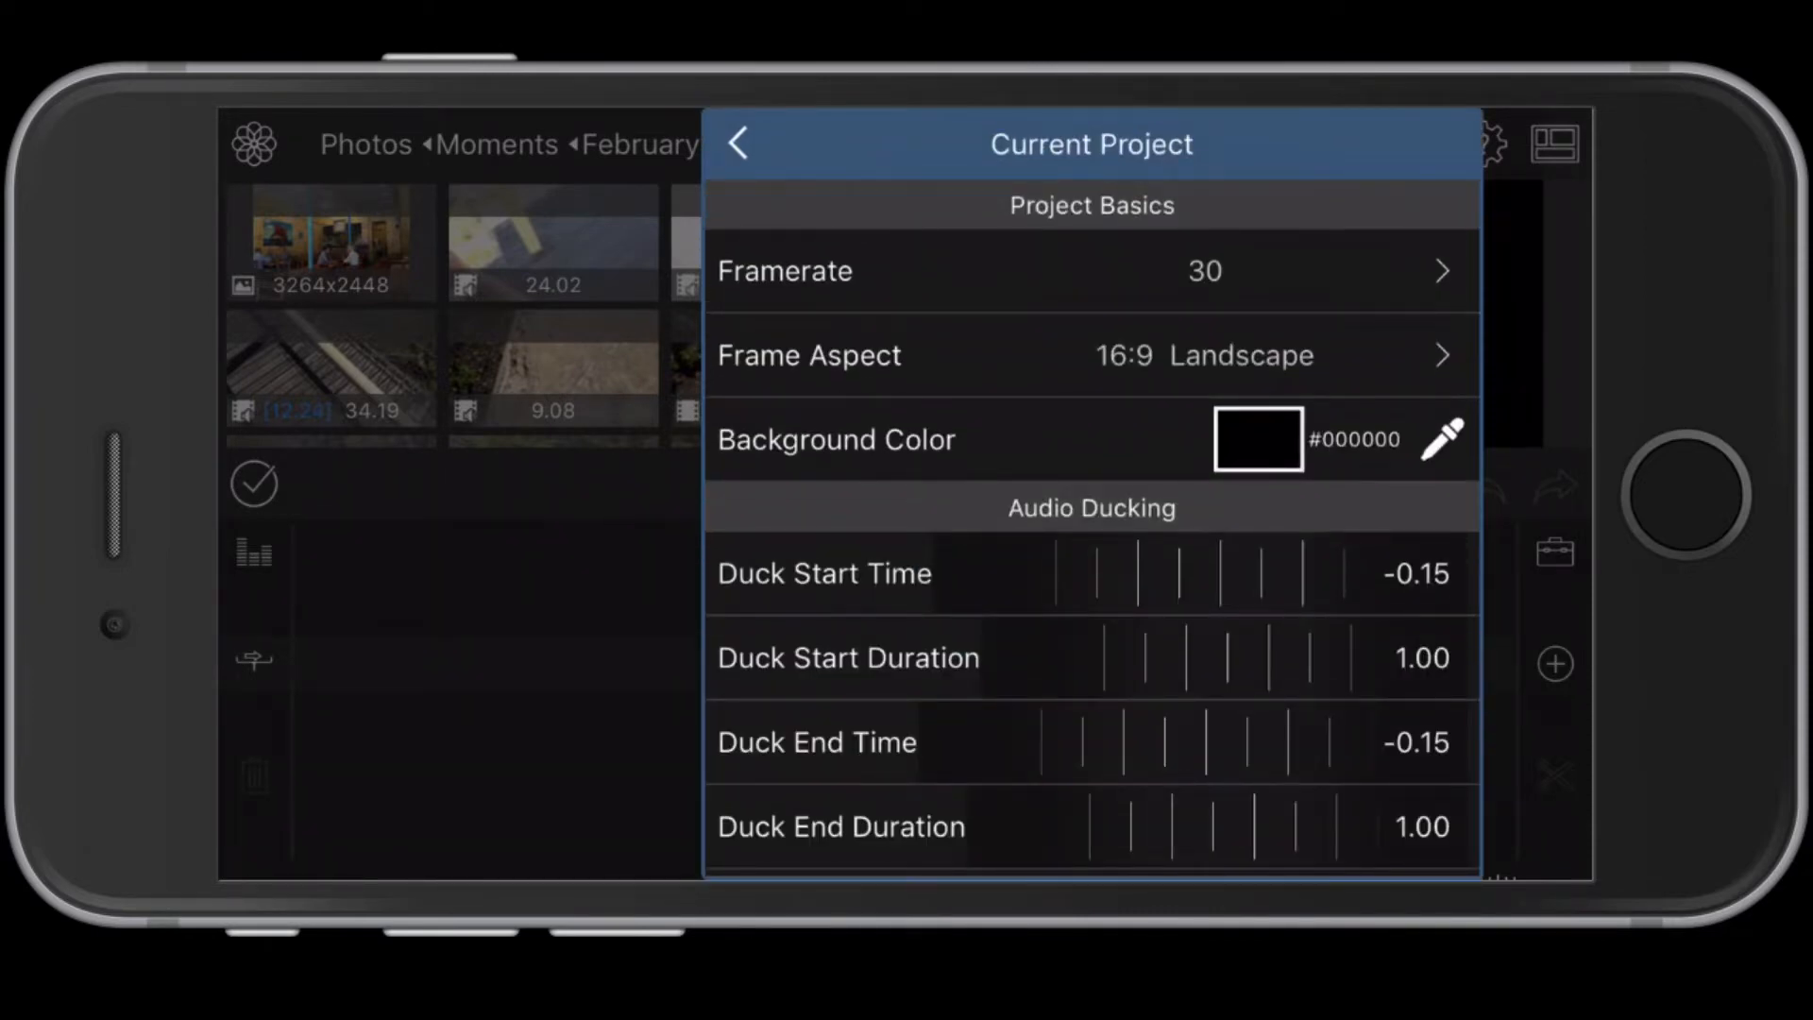
Step: Browse Global Settings and Cleanup, then close settings to reach the My project / My project 2 list
left_click(738, 143)
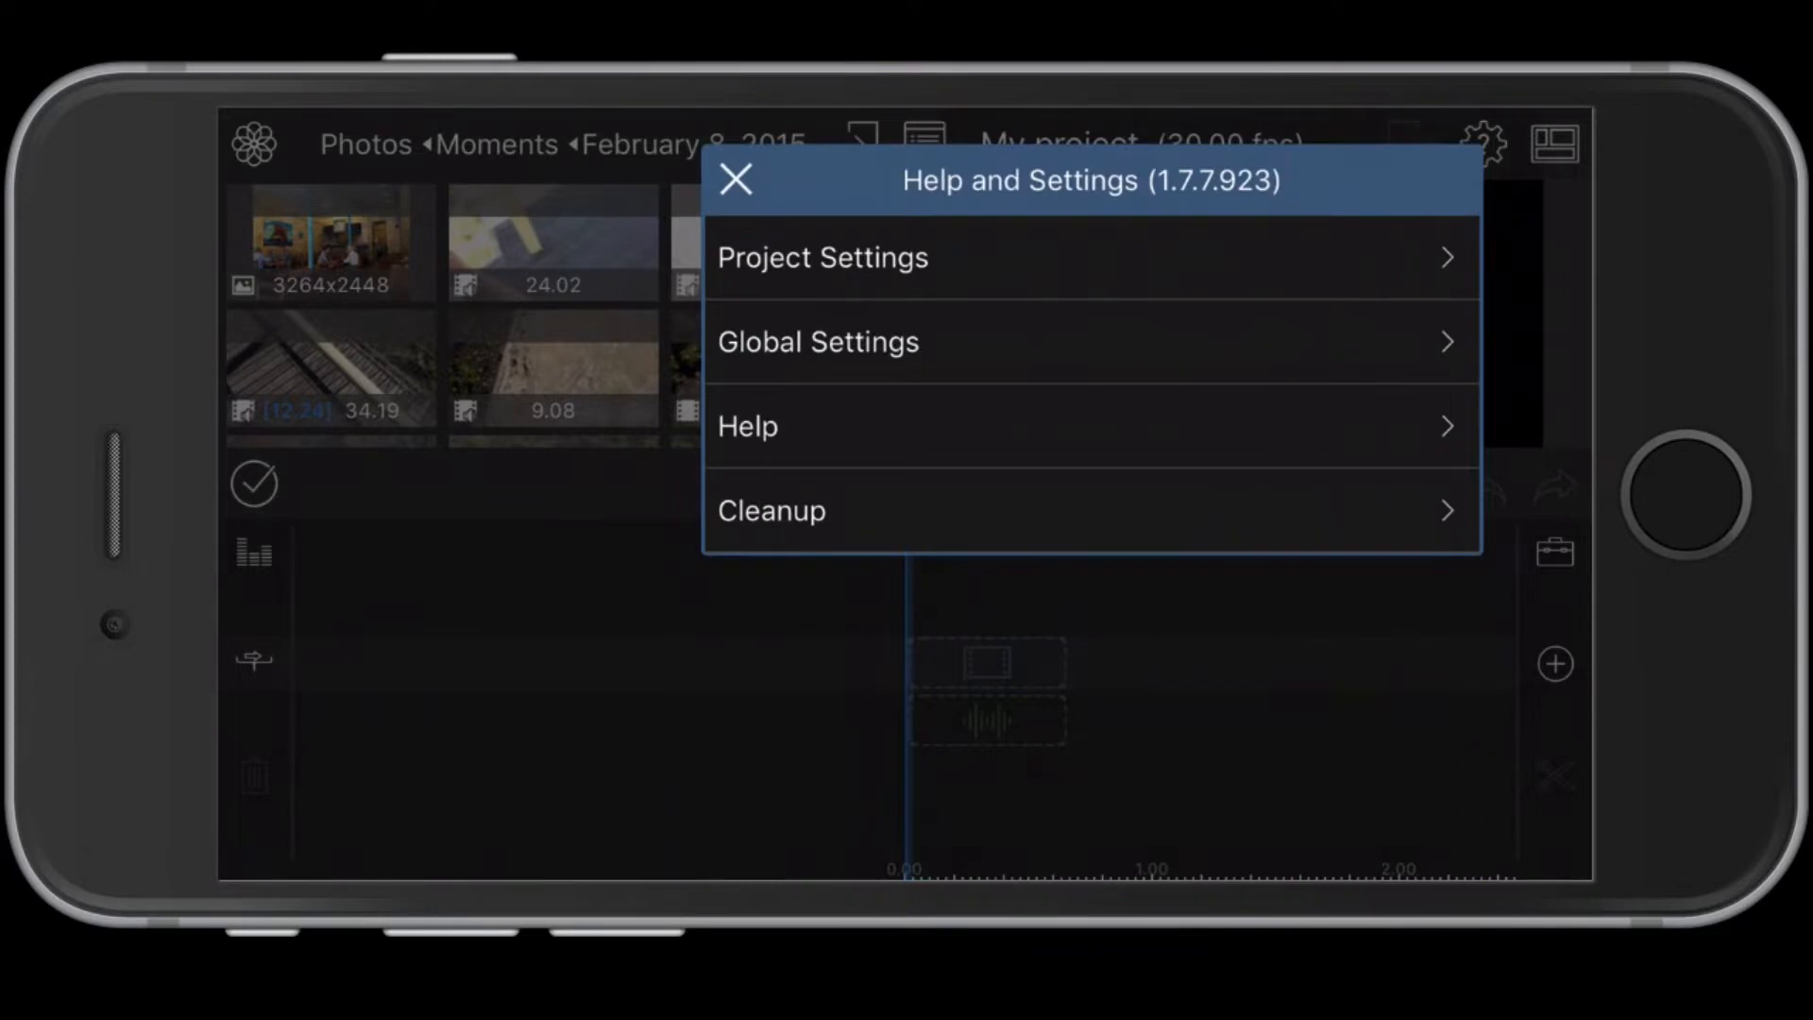
left_click(817, 342)
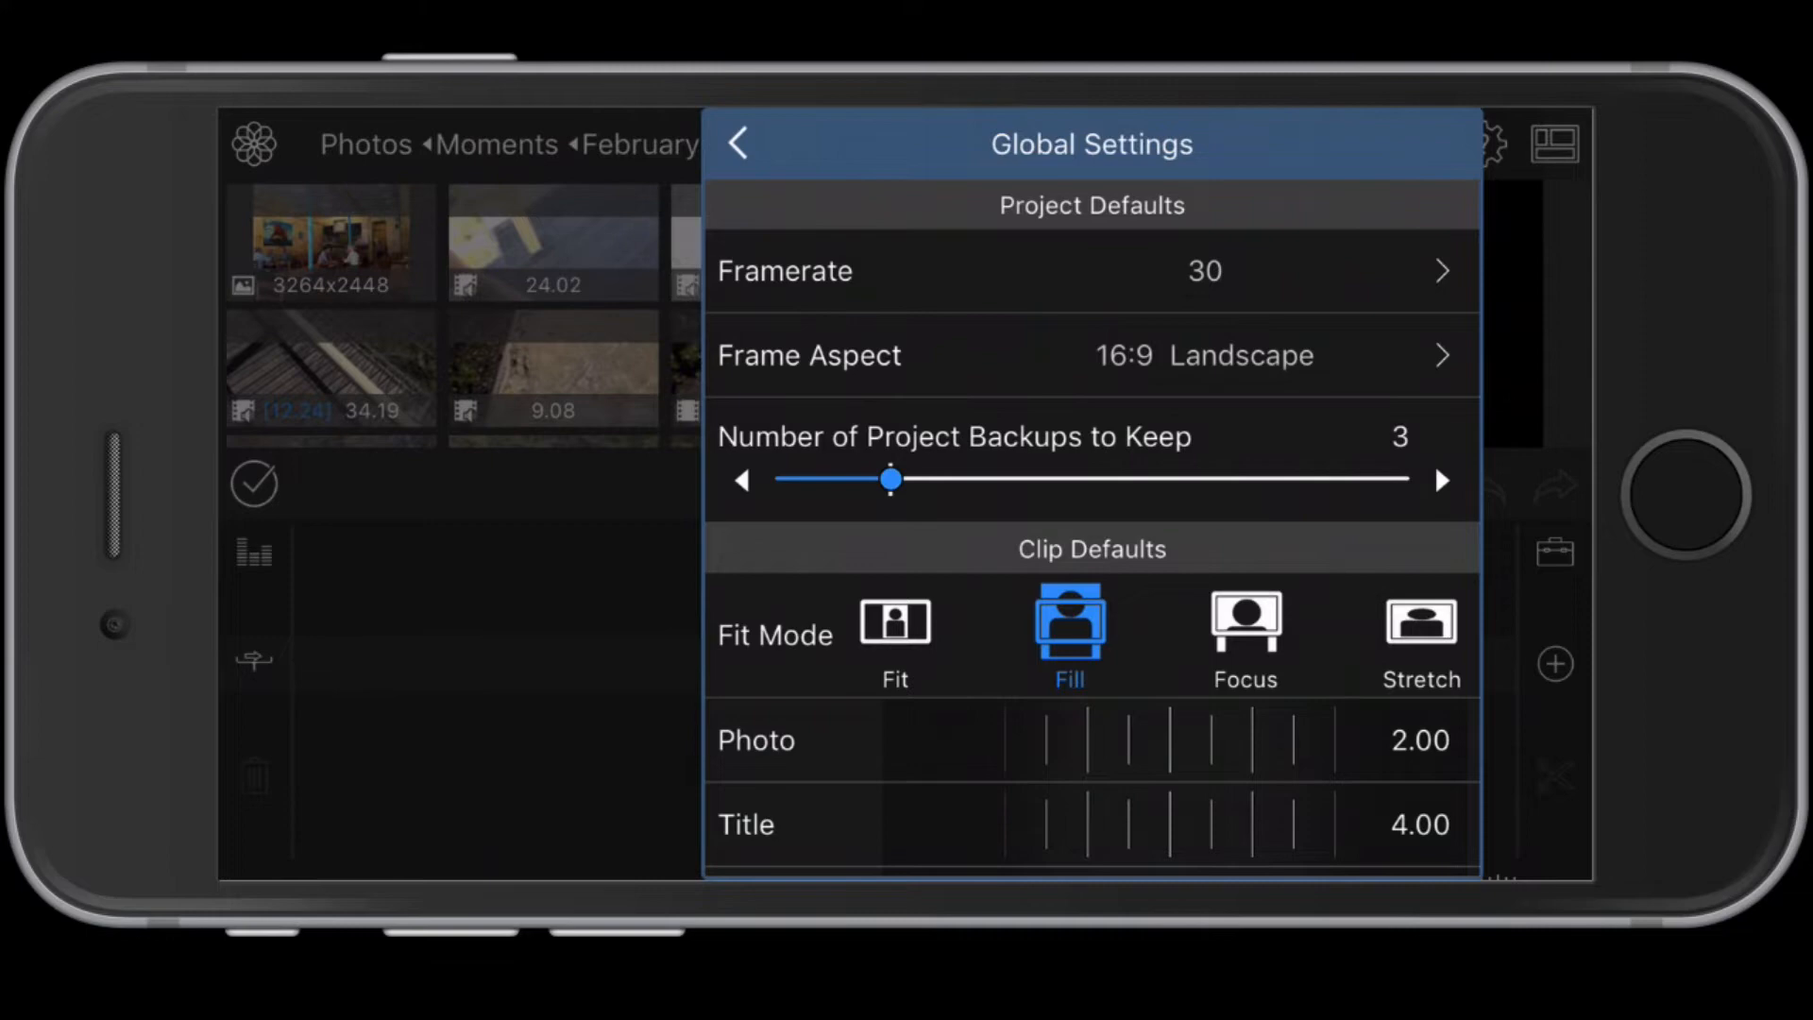
left_click(737, 141)
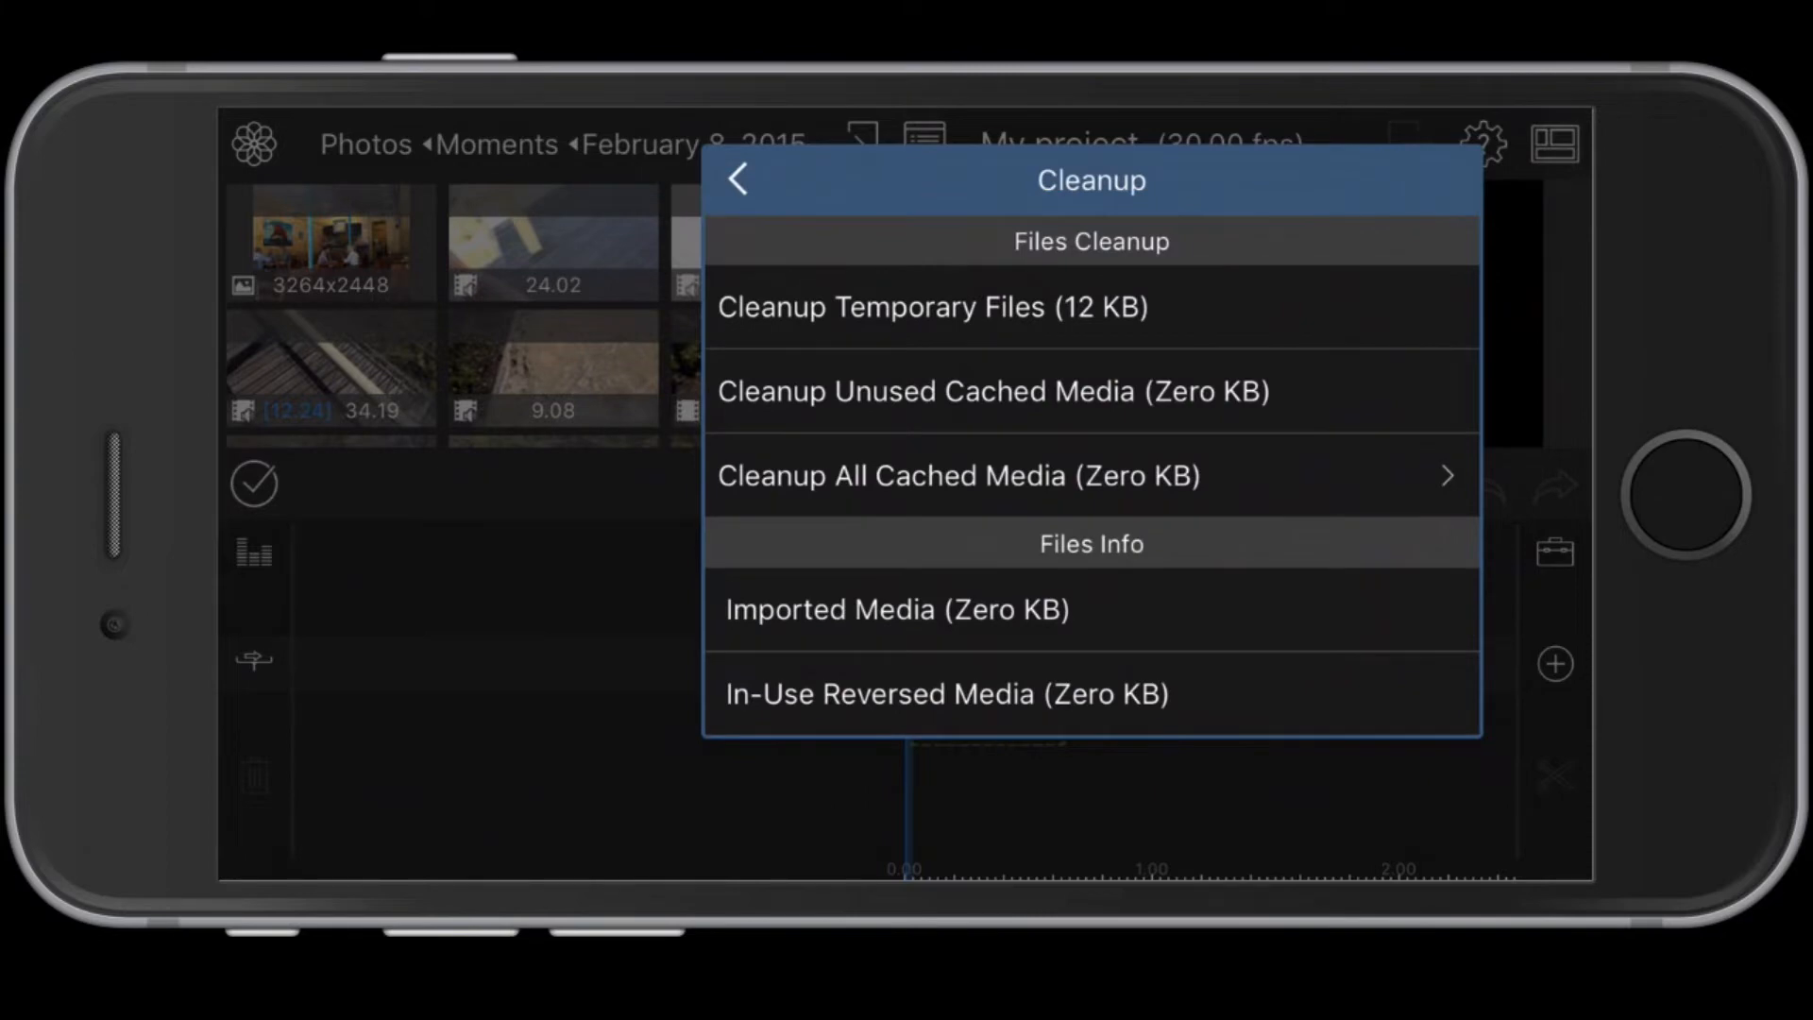
left_click(738, 180)
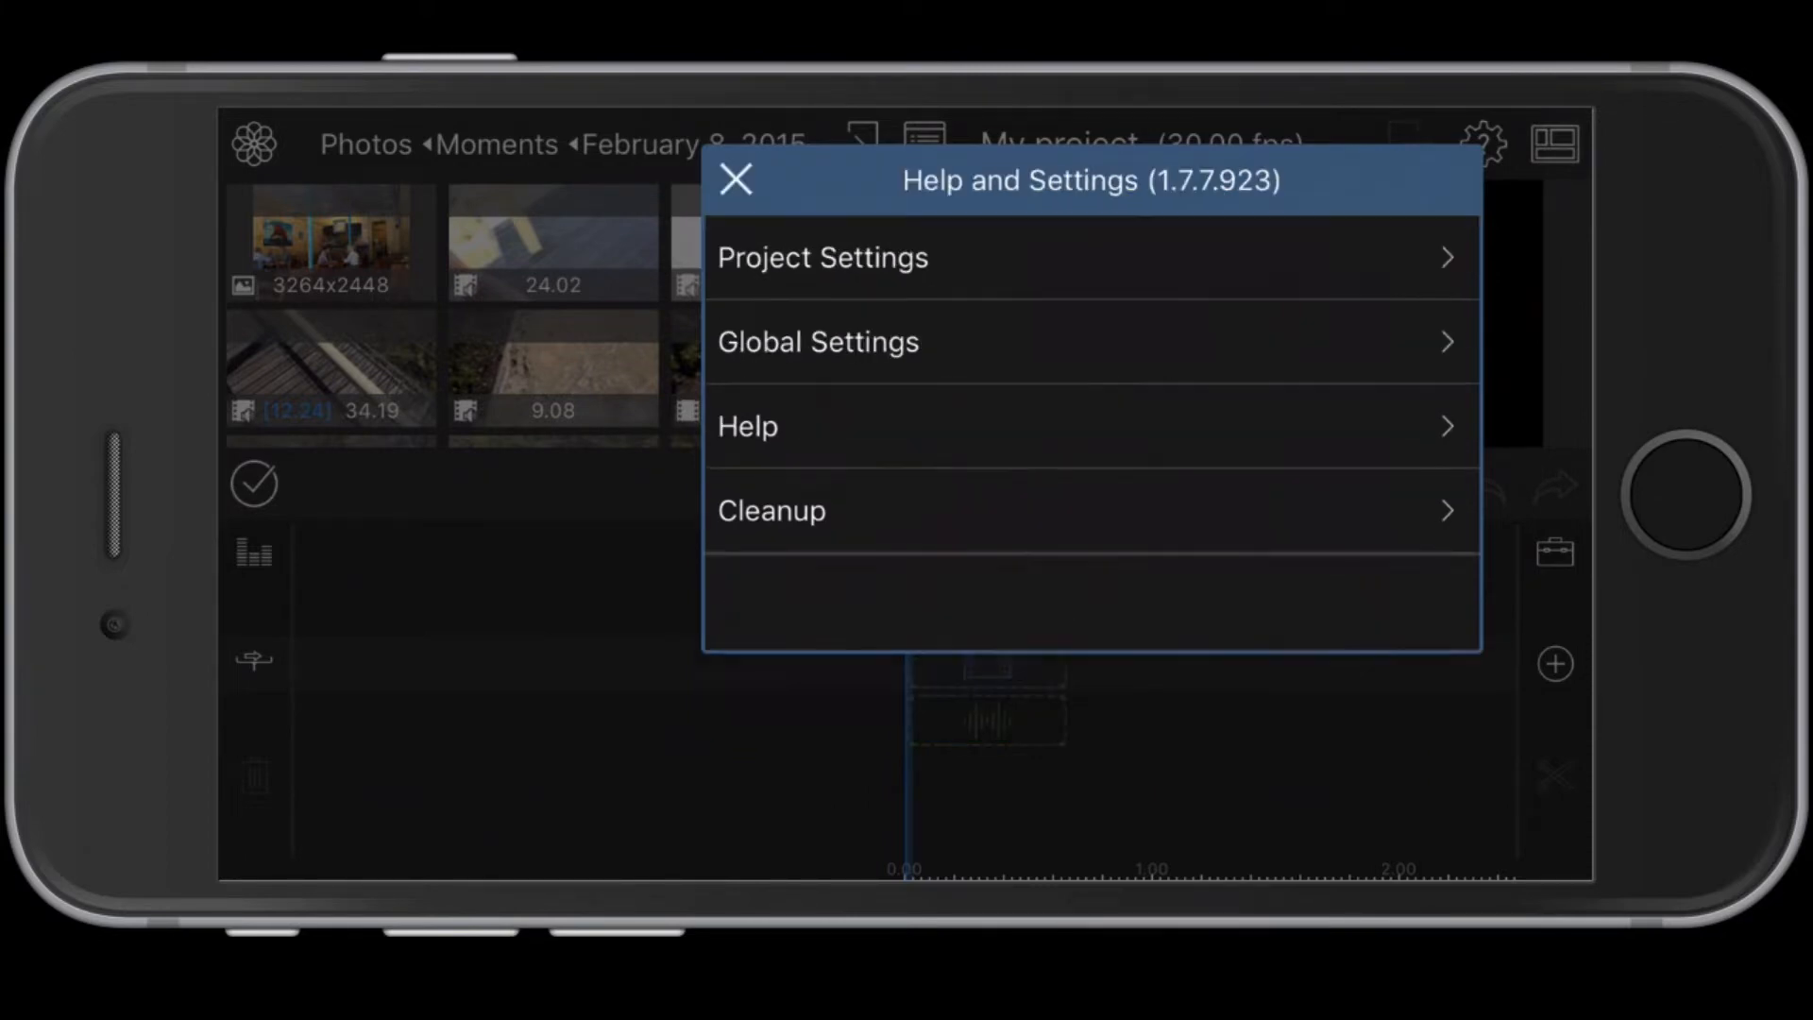
left_click(734, 181)
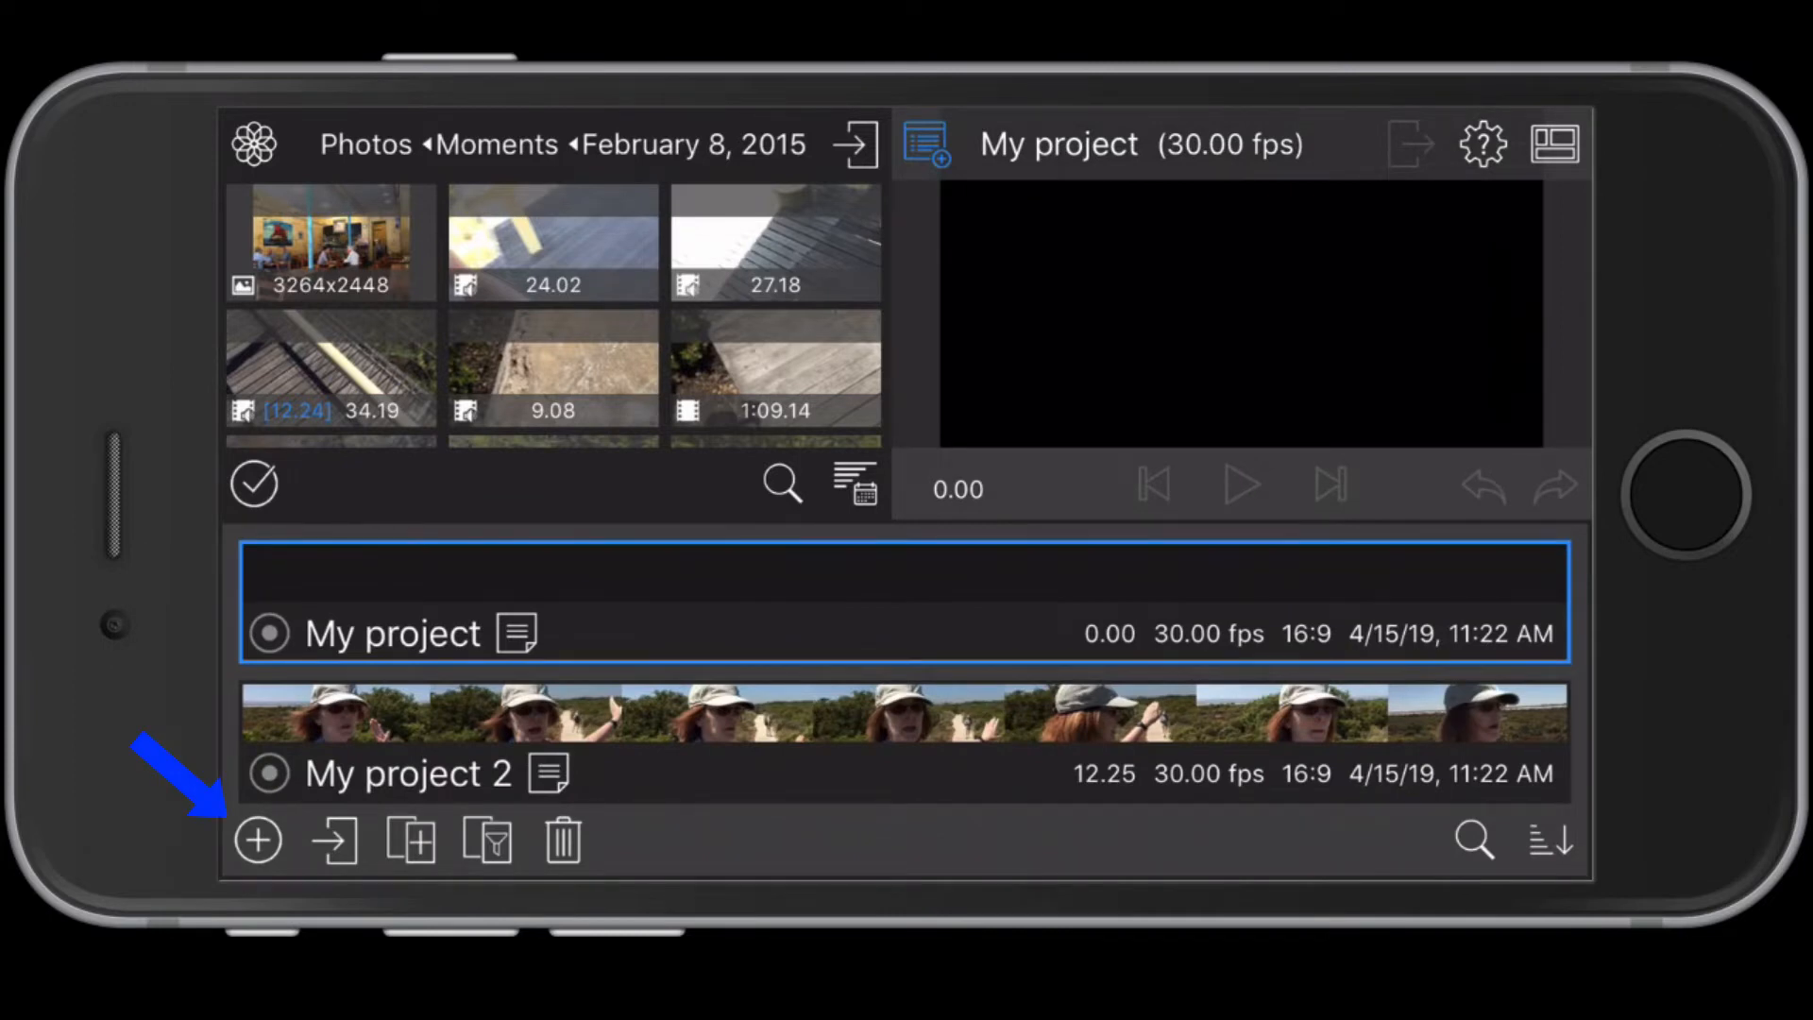
Step: Start a New Project, browse its framerate choices, then cancel back to the My project timeline
left_click(255, 839)
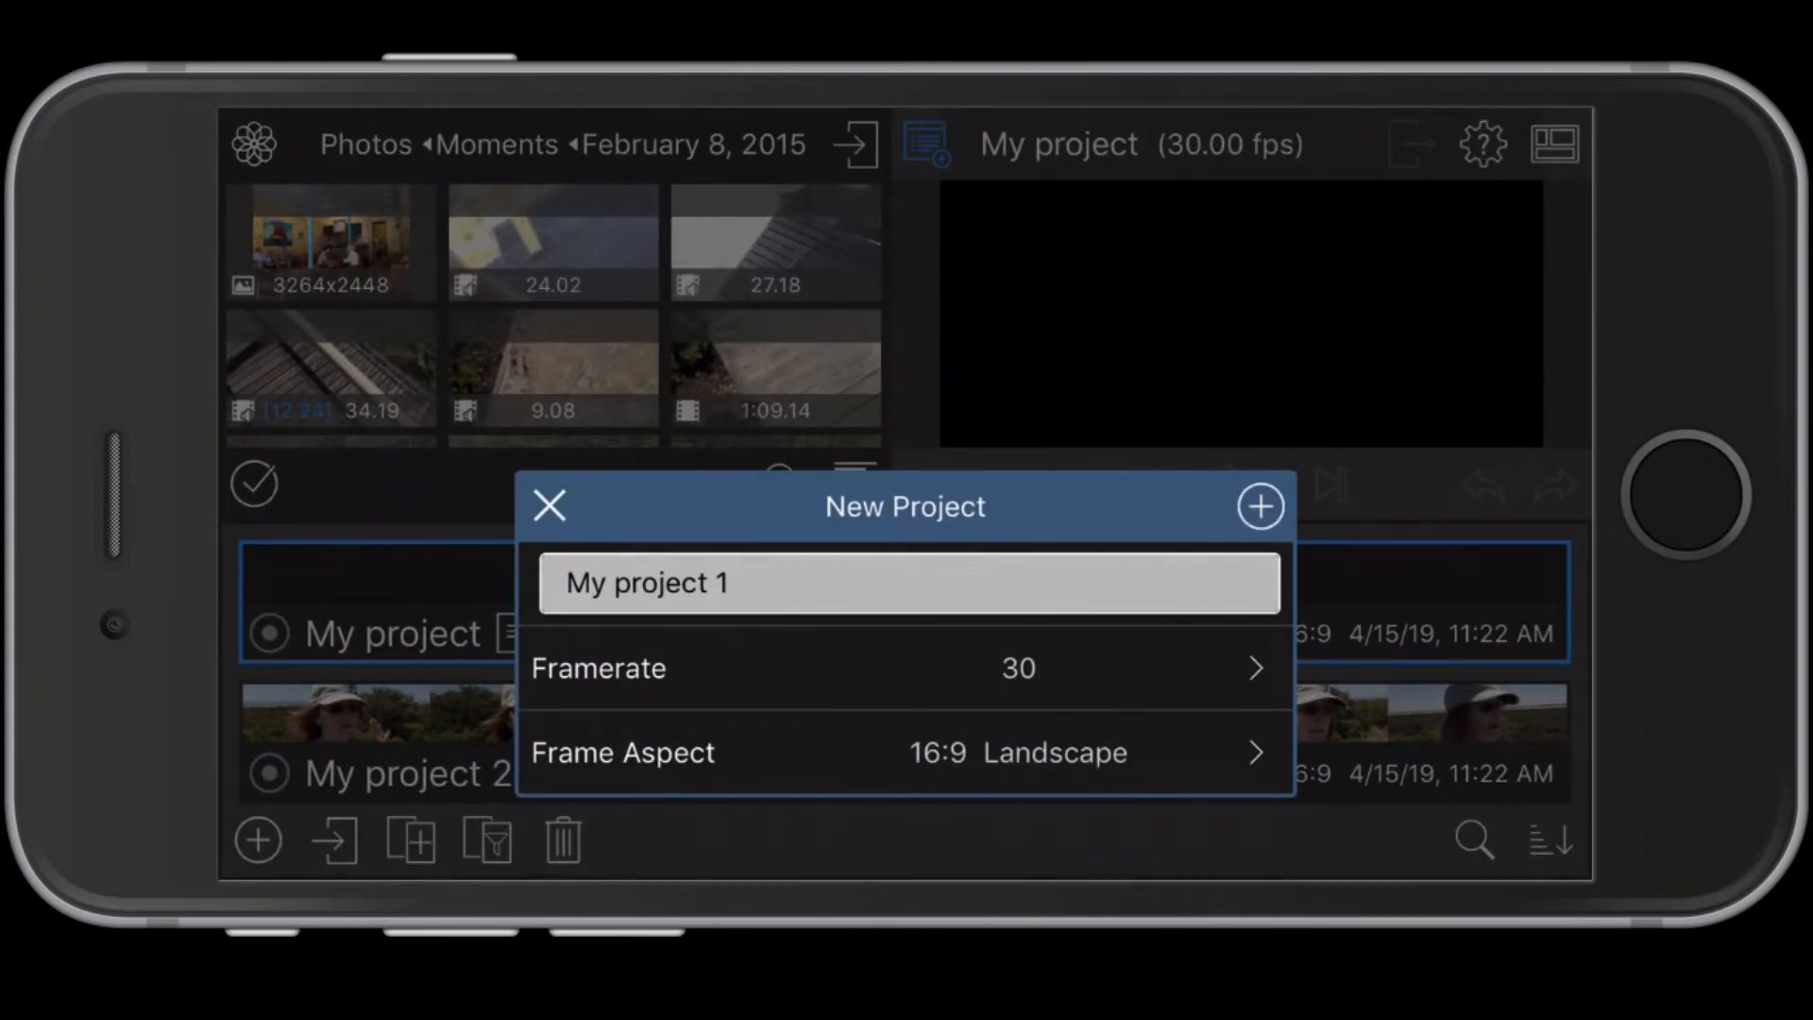
left_click(1018, 667)
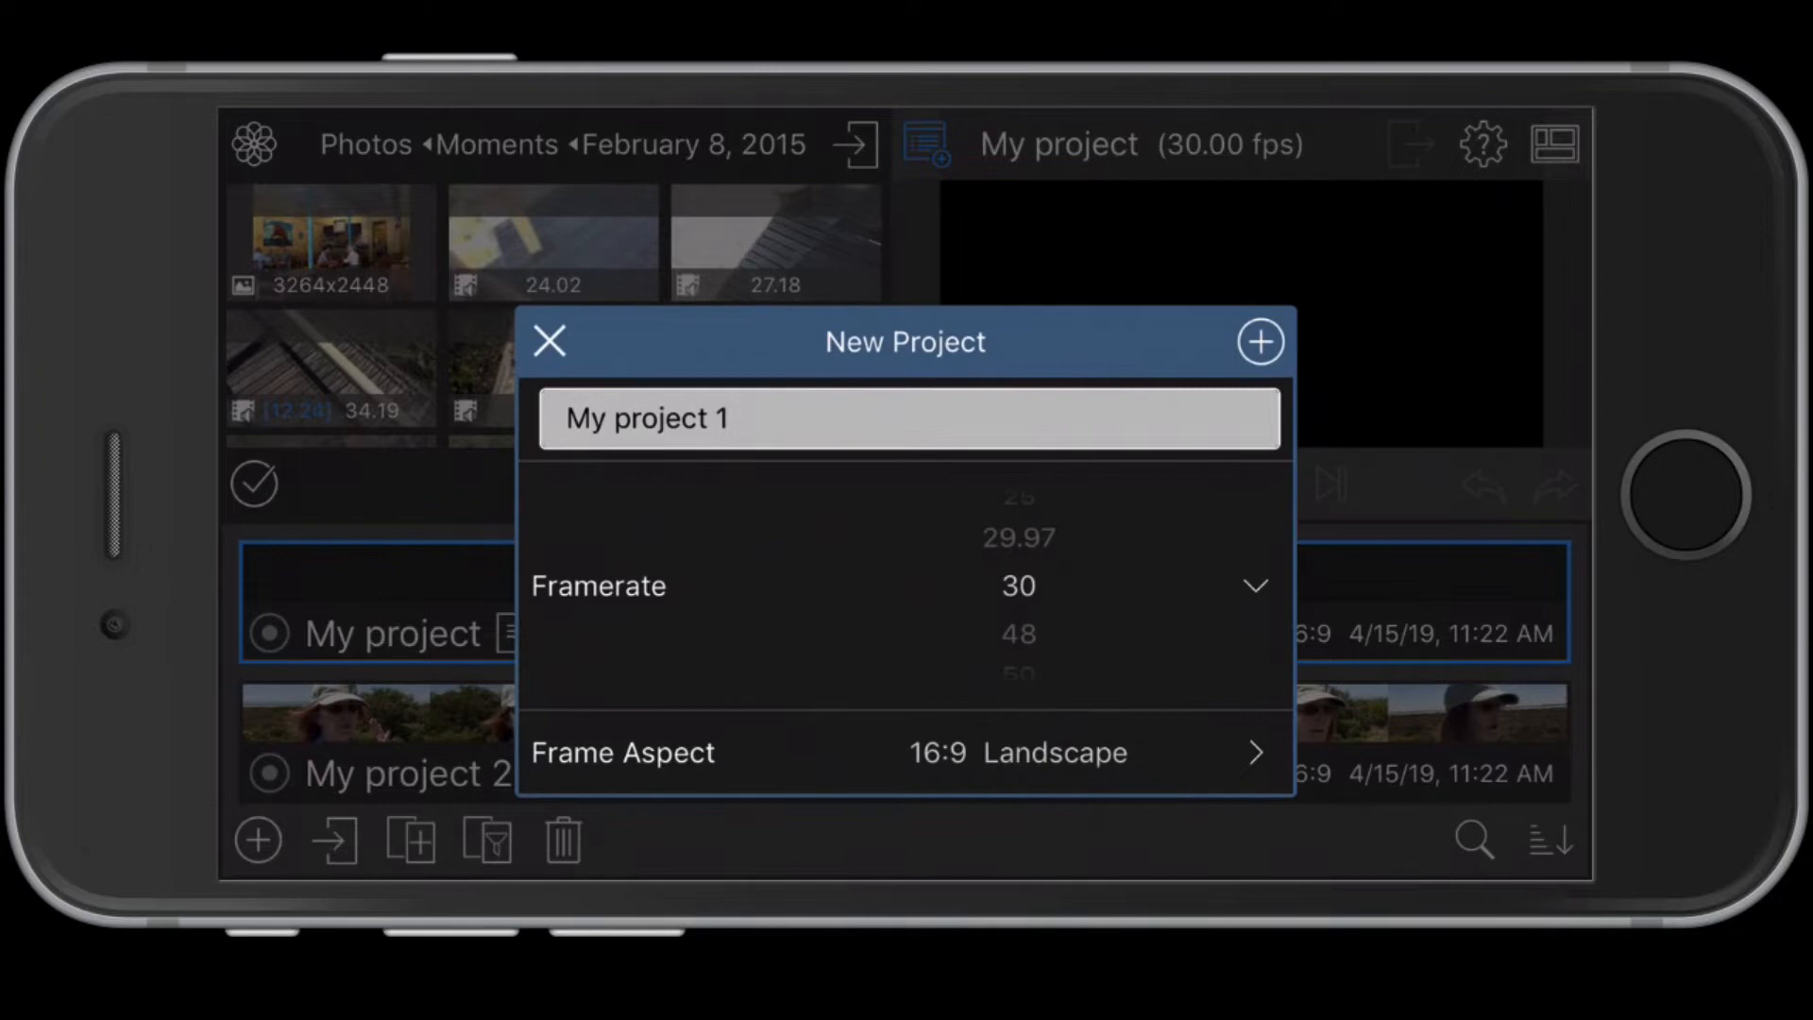
scroll("down", 3)
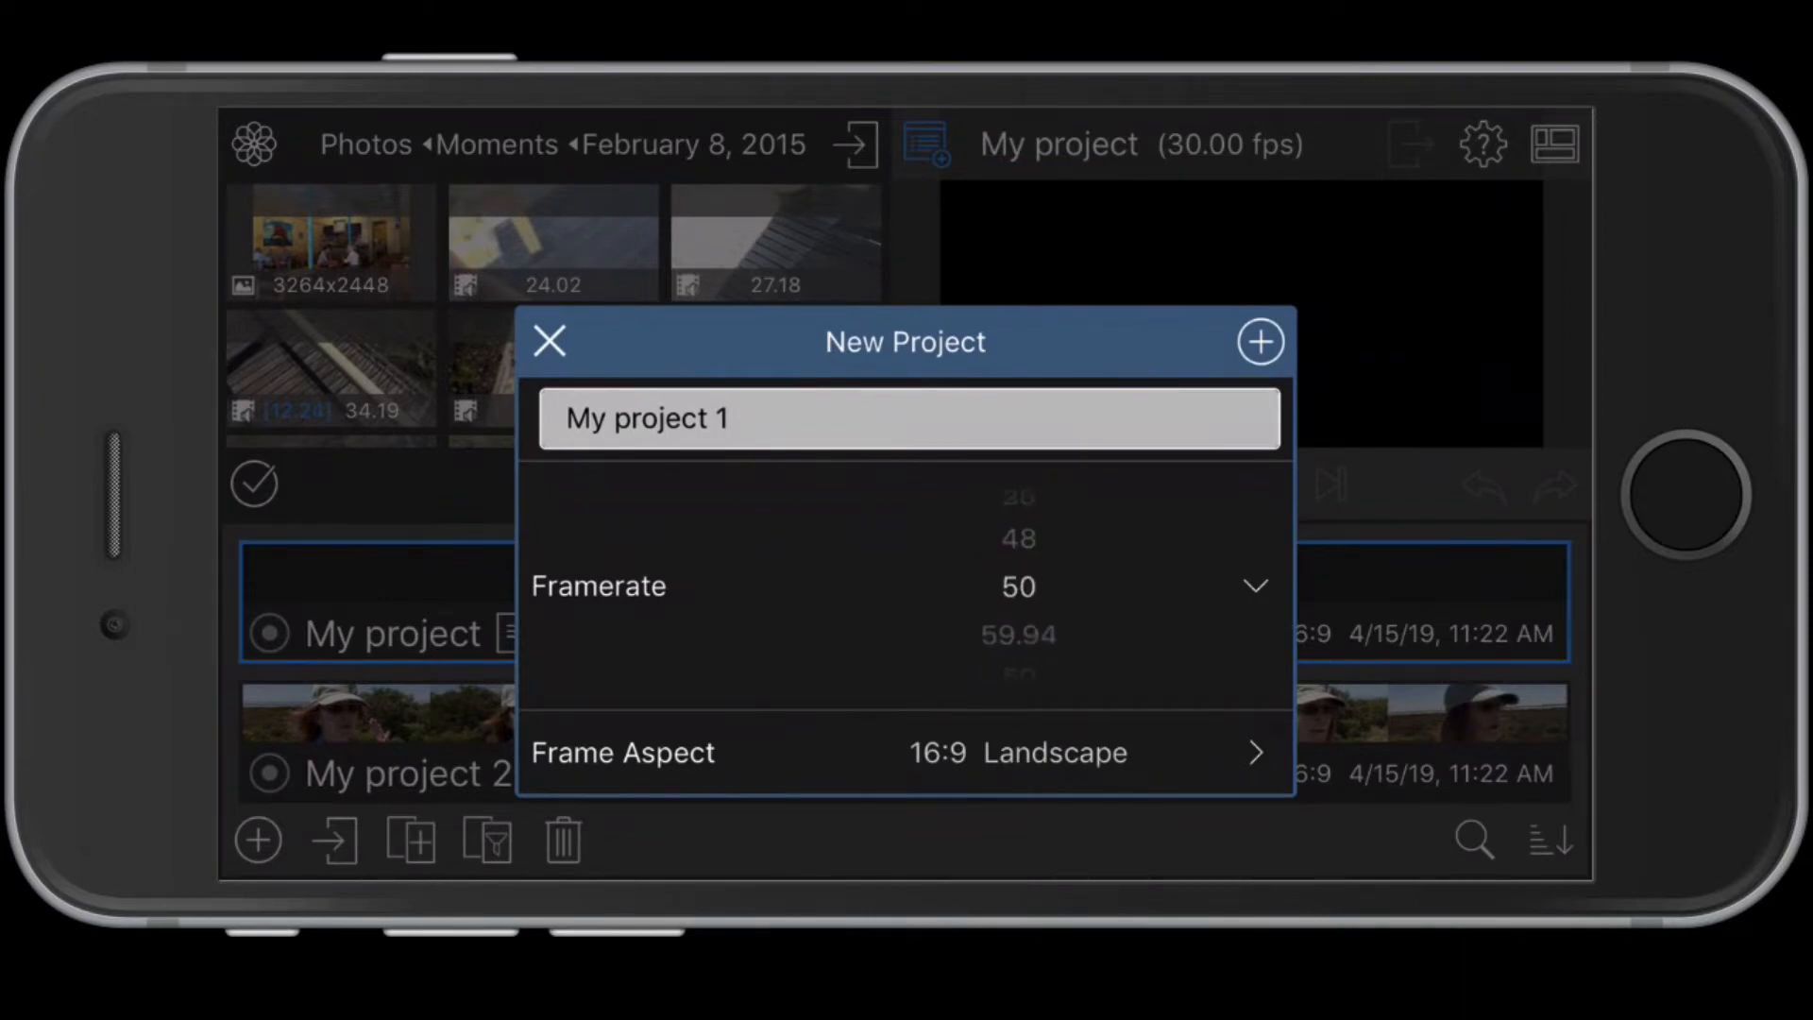
left_click(549, 342)
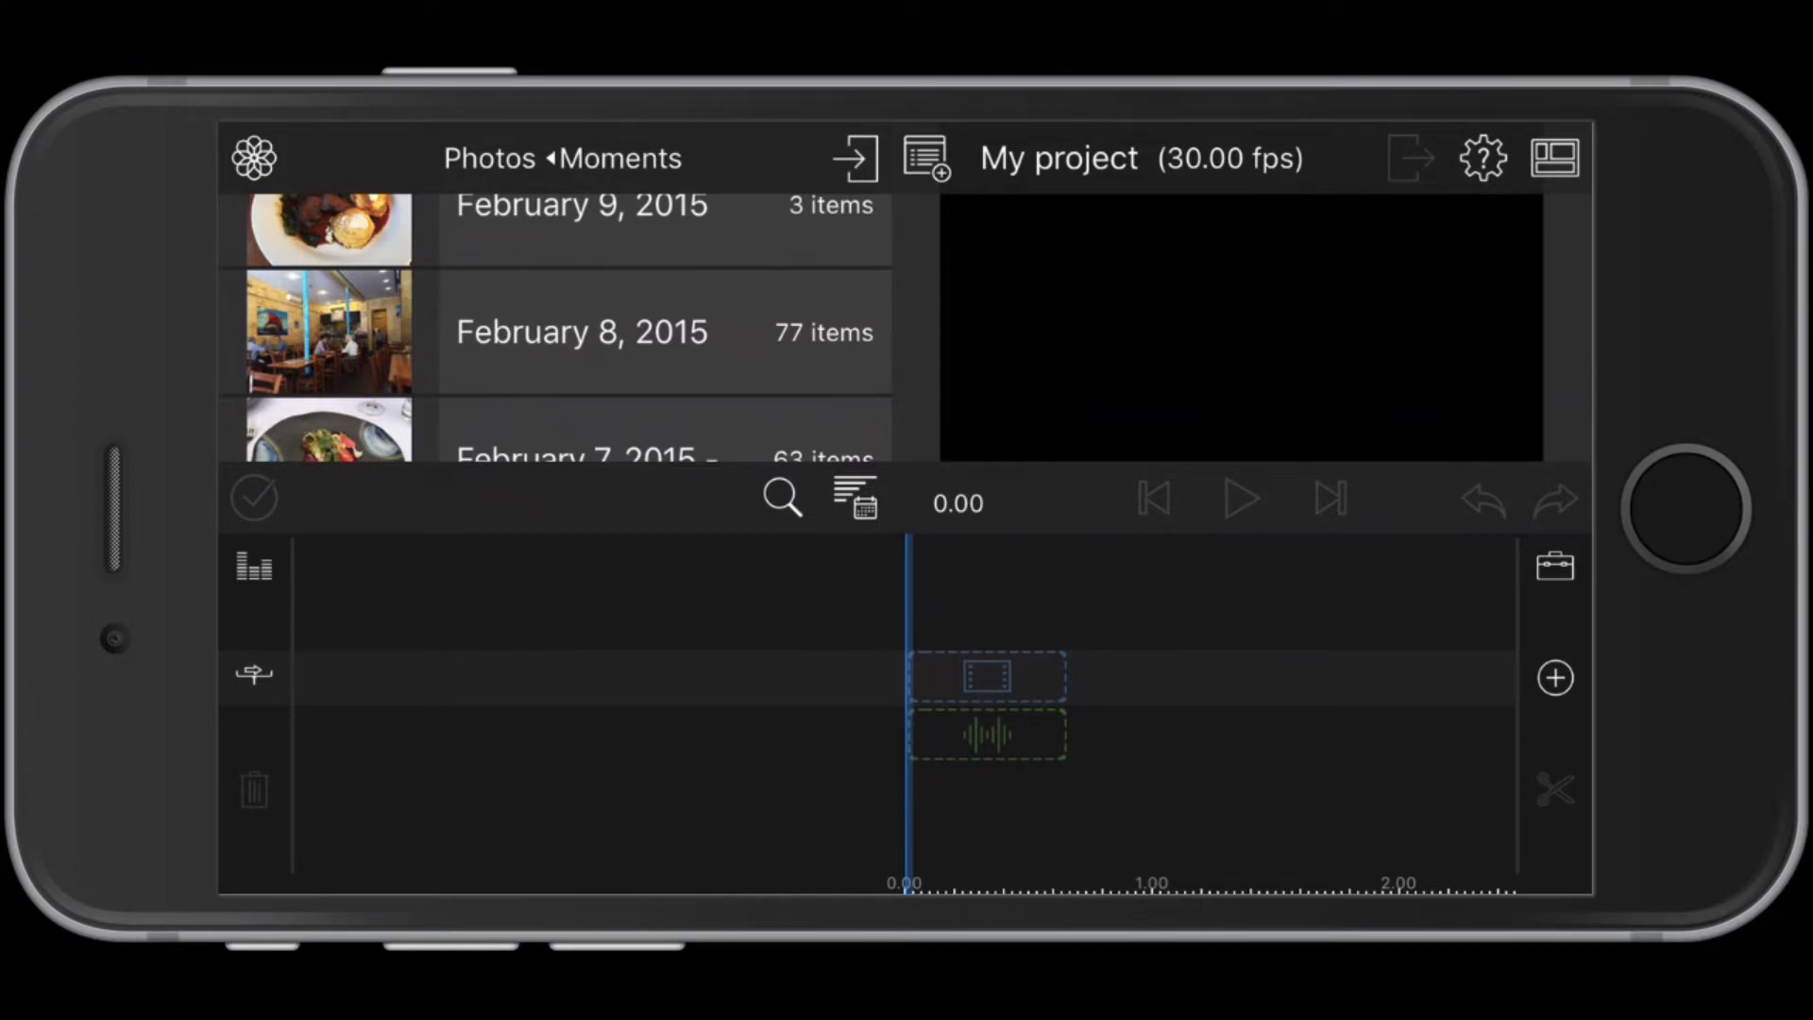
Step: Preview the 34.19 clip from the February 8, 2015 moment for trimming
left_click(580, 331)
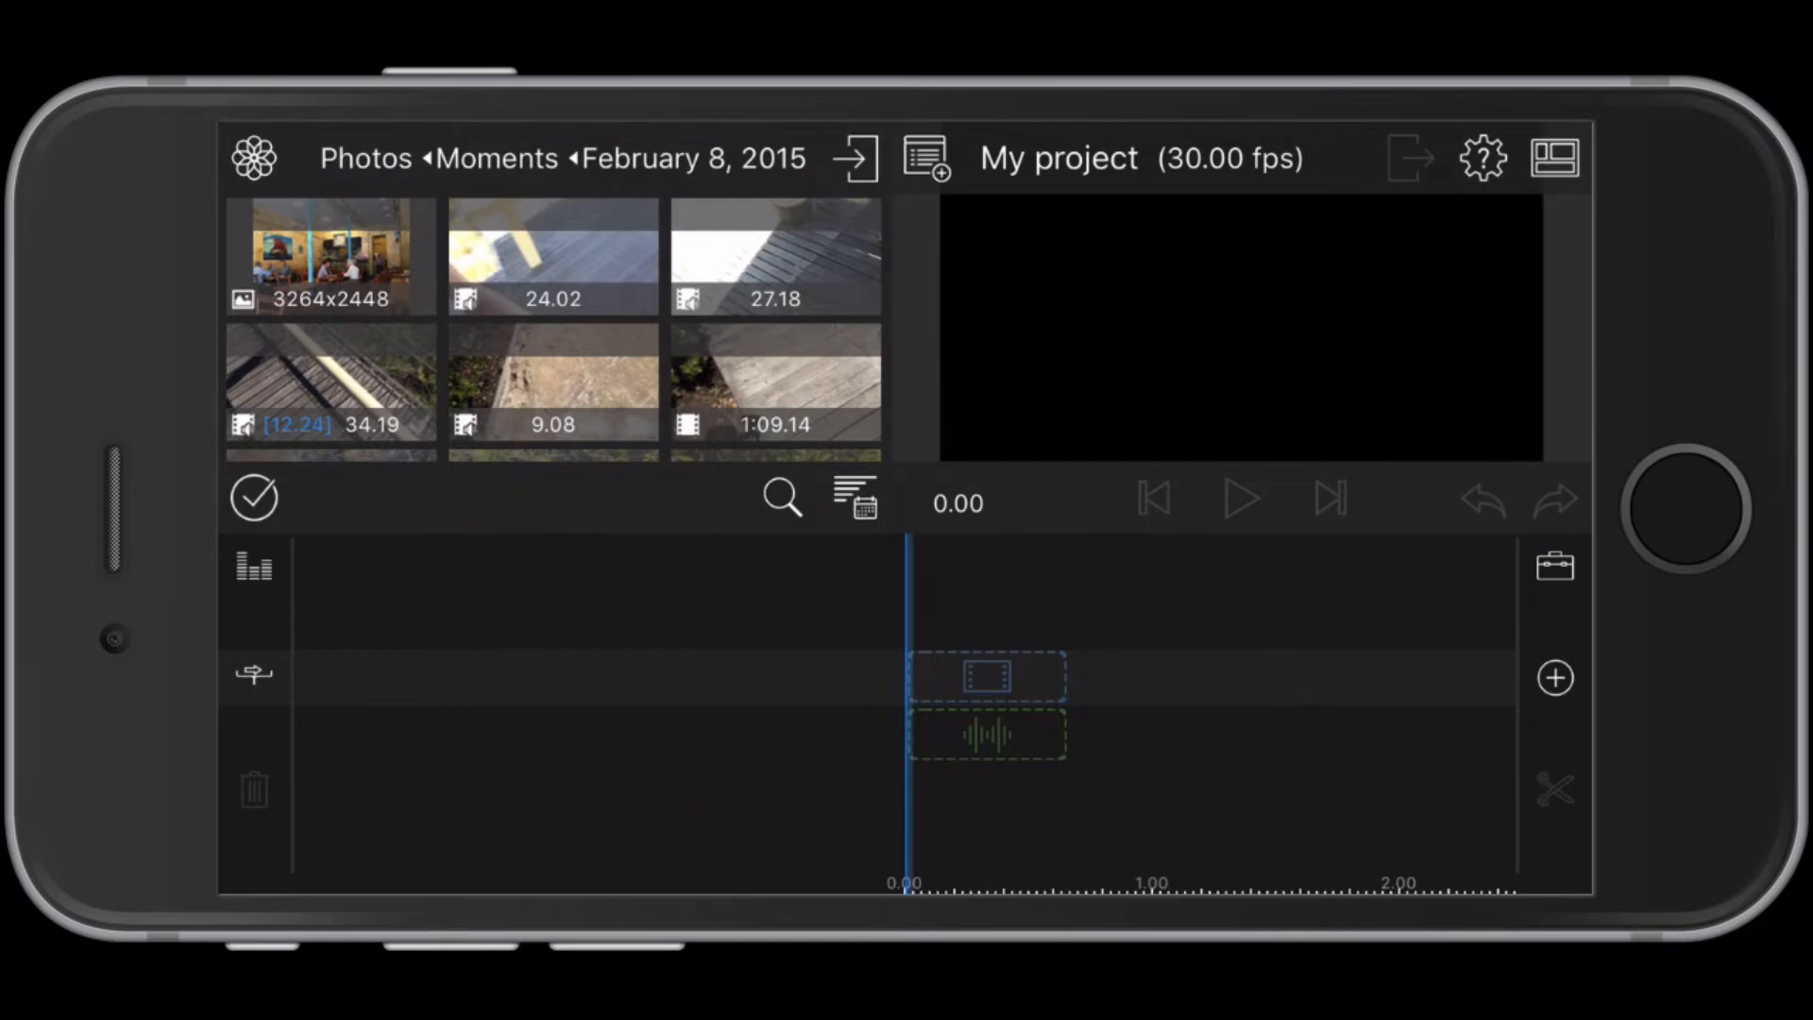
left_click(329, 382)
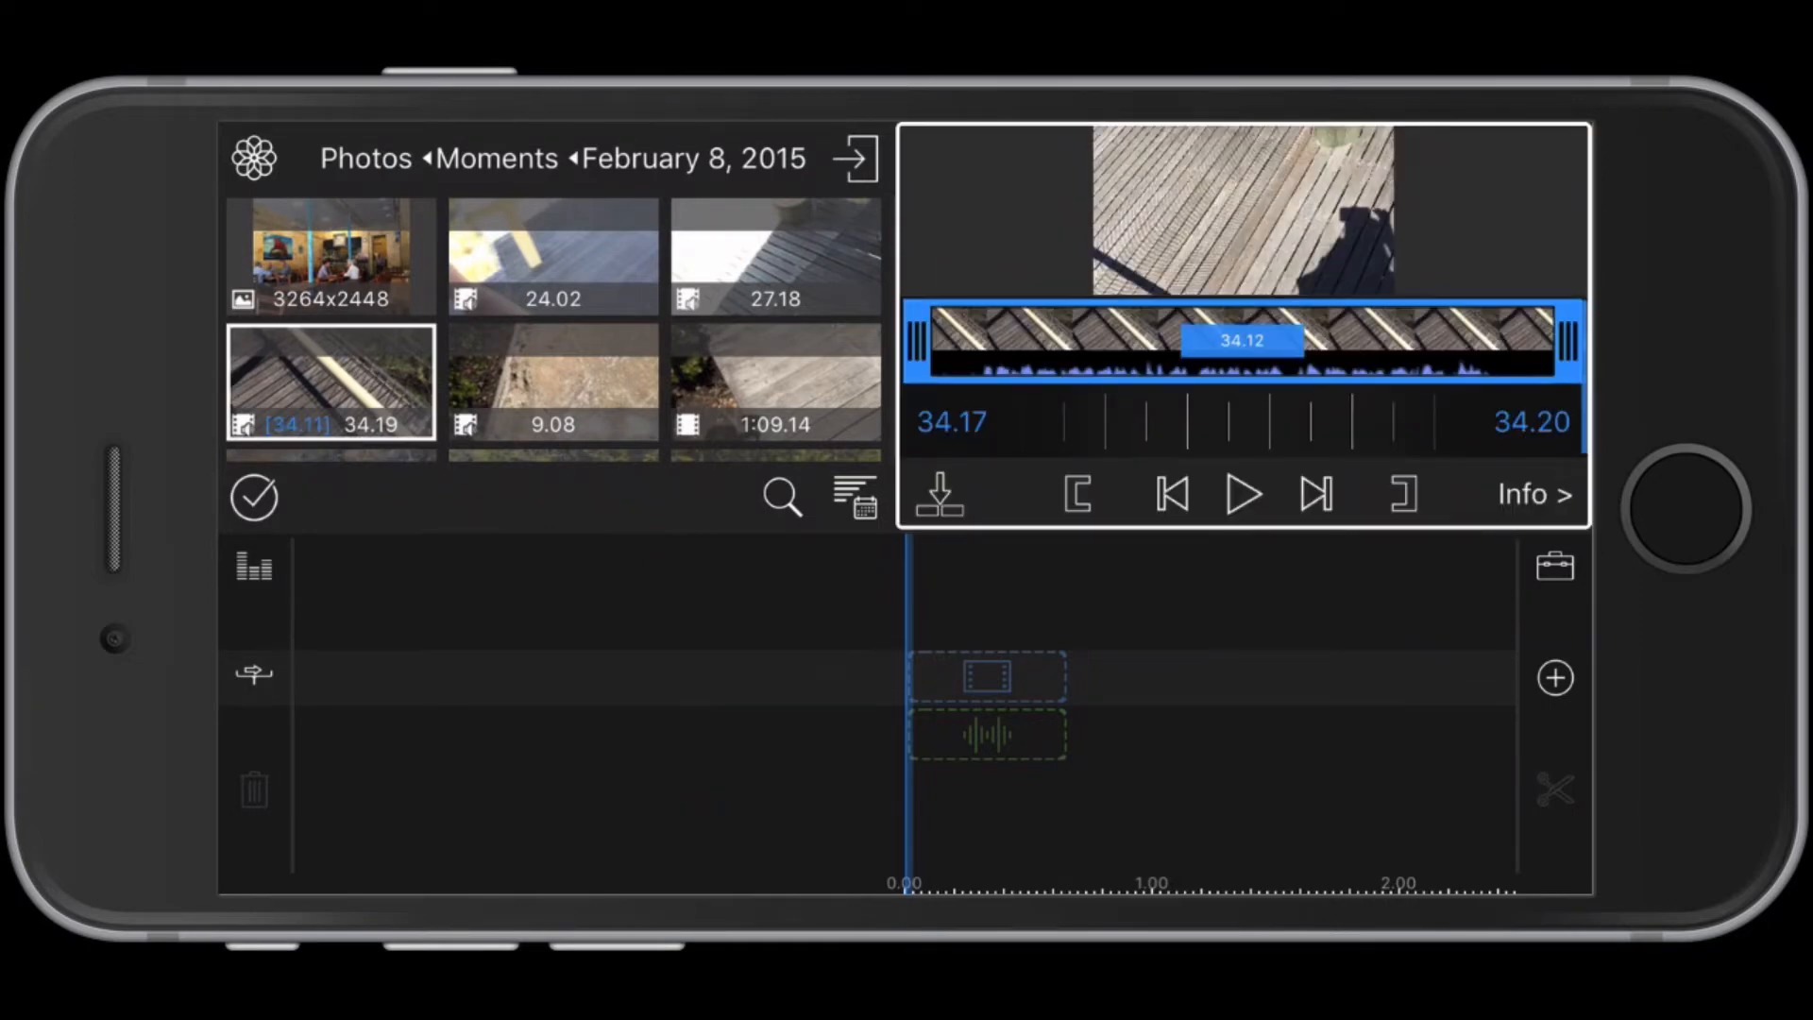
Step: Play the 34.19 clip and stop at the chosen moment for the 12.25-second section
left_click(1242, 493)
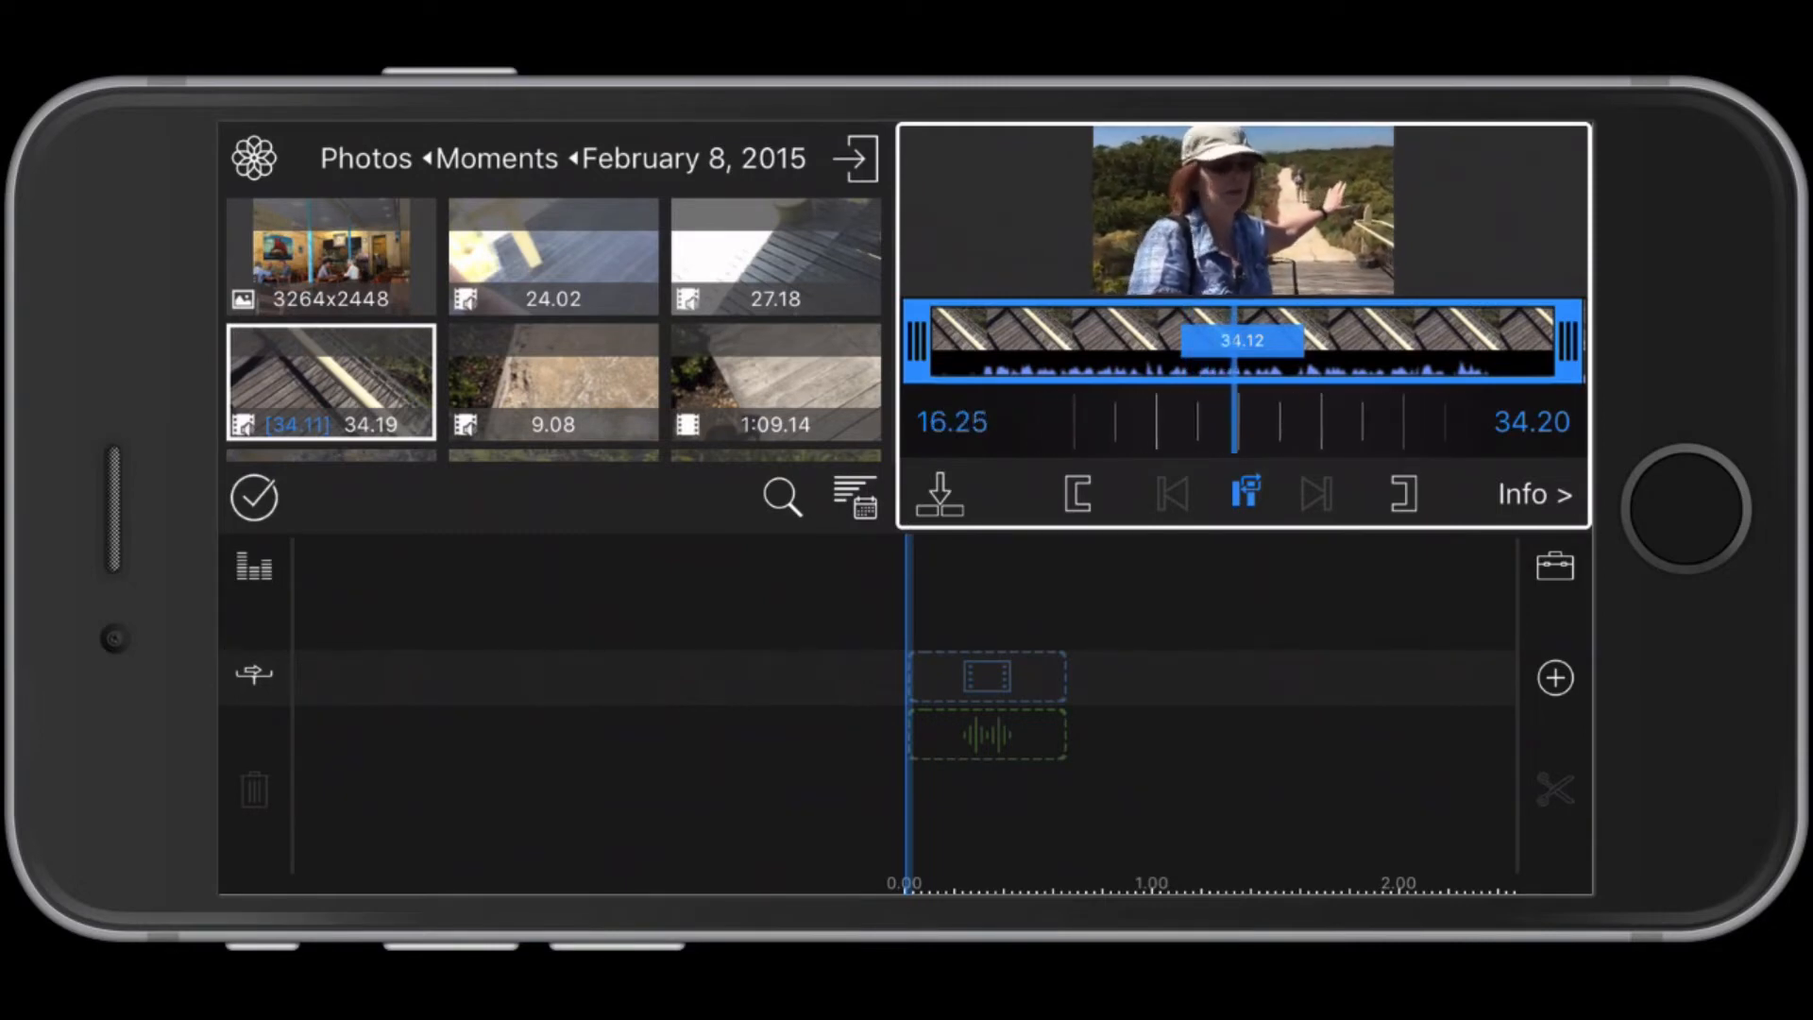
left_click(1244, 493)
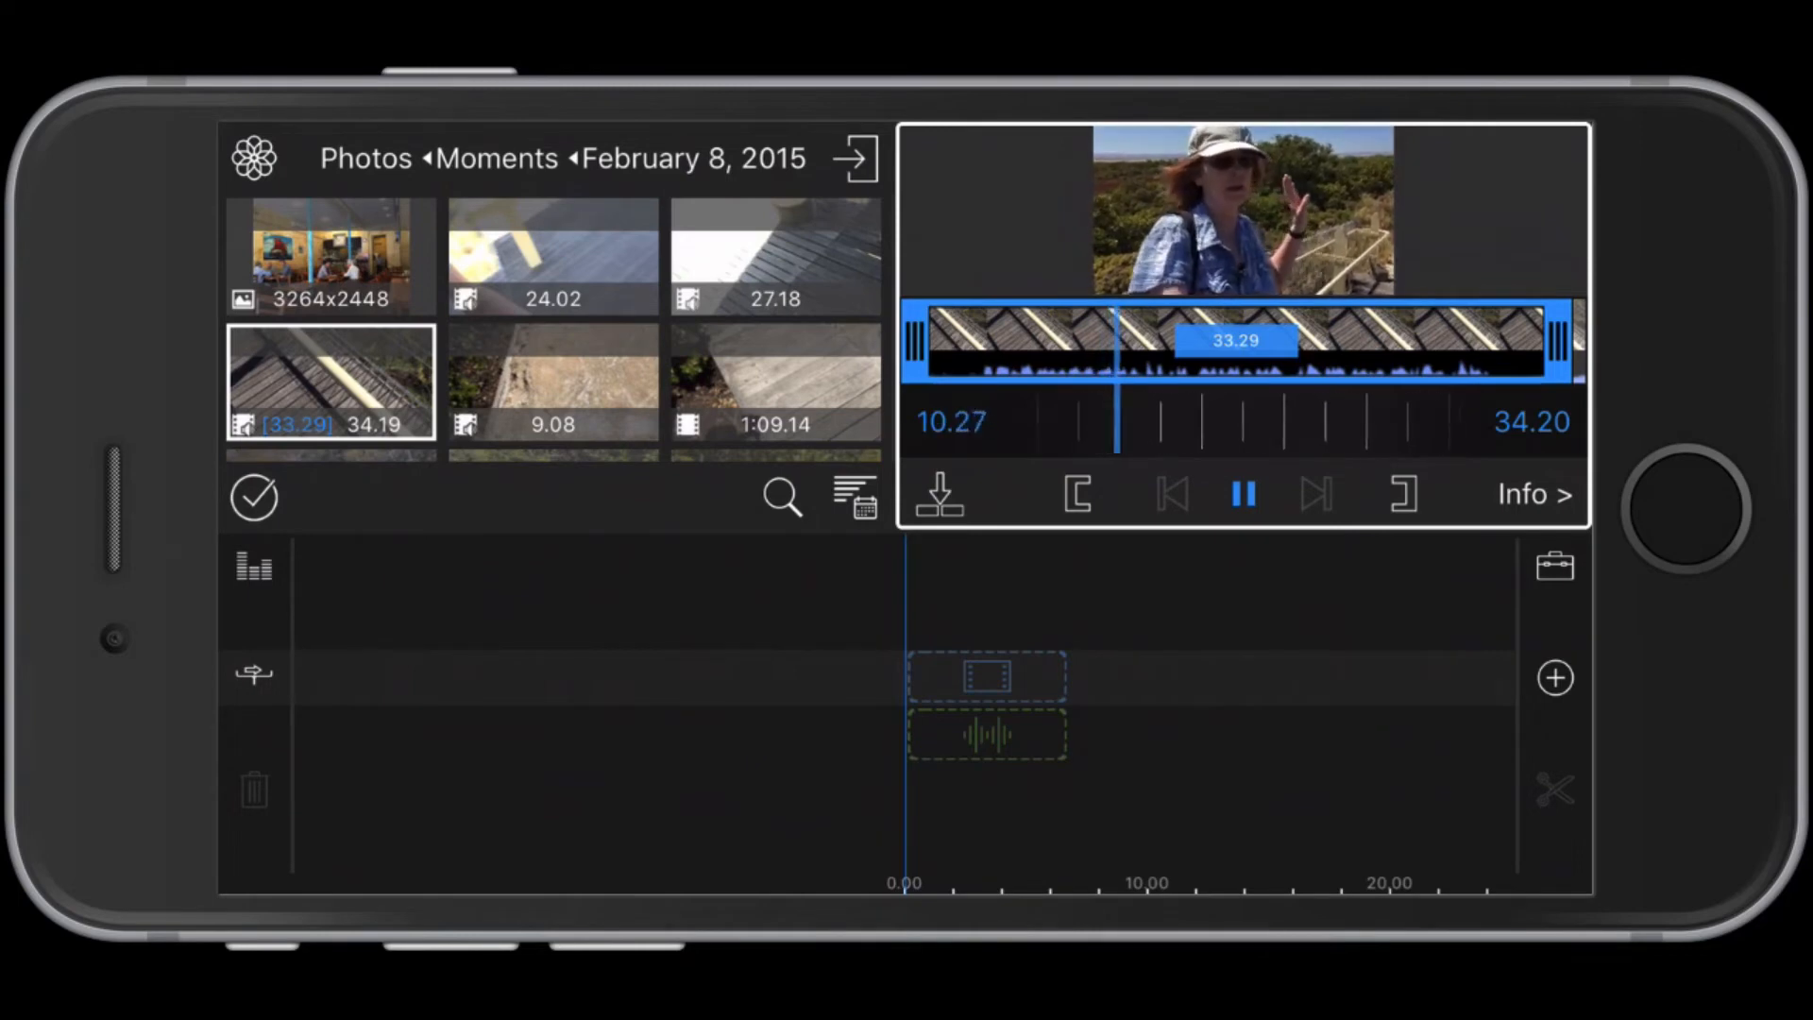
left_click(1242, 493)
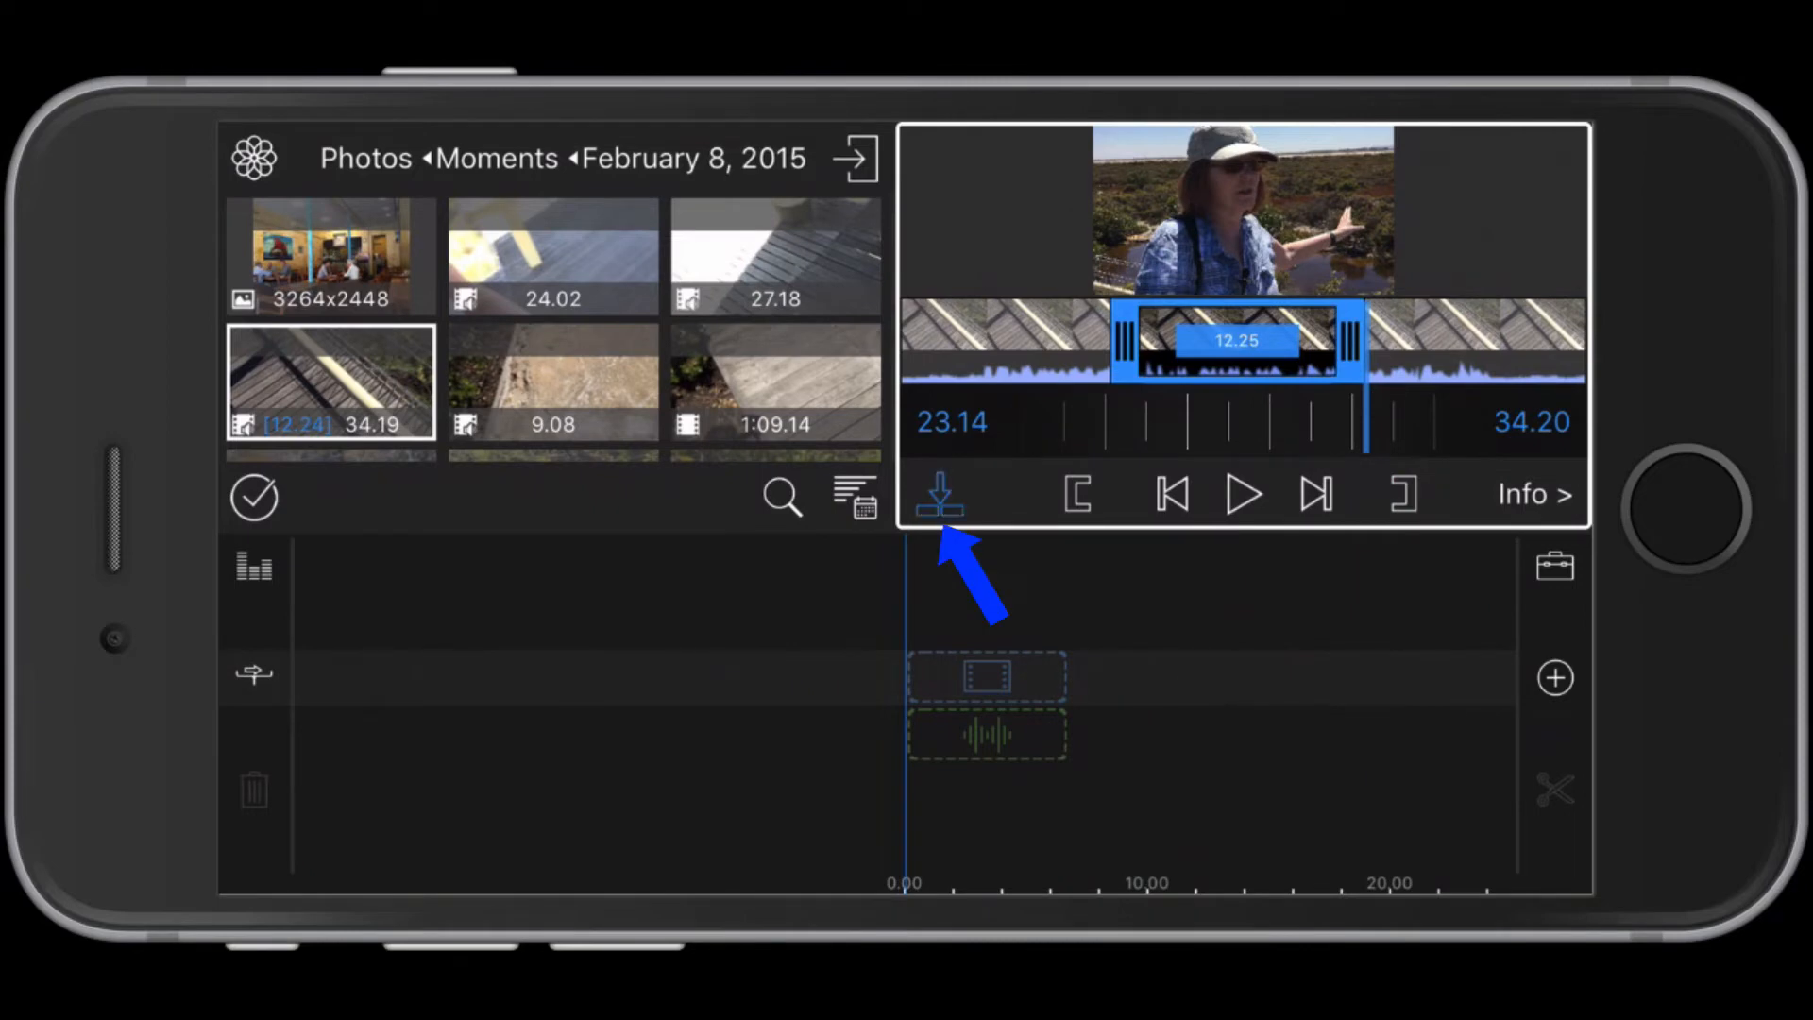
Step: Insert the trimmed clip as the timeline's first clip and select it for adjustment
left_click(938, 493)
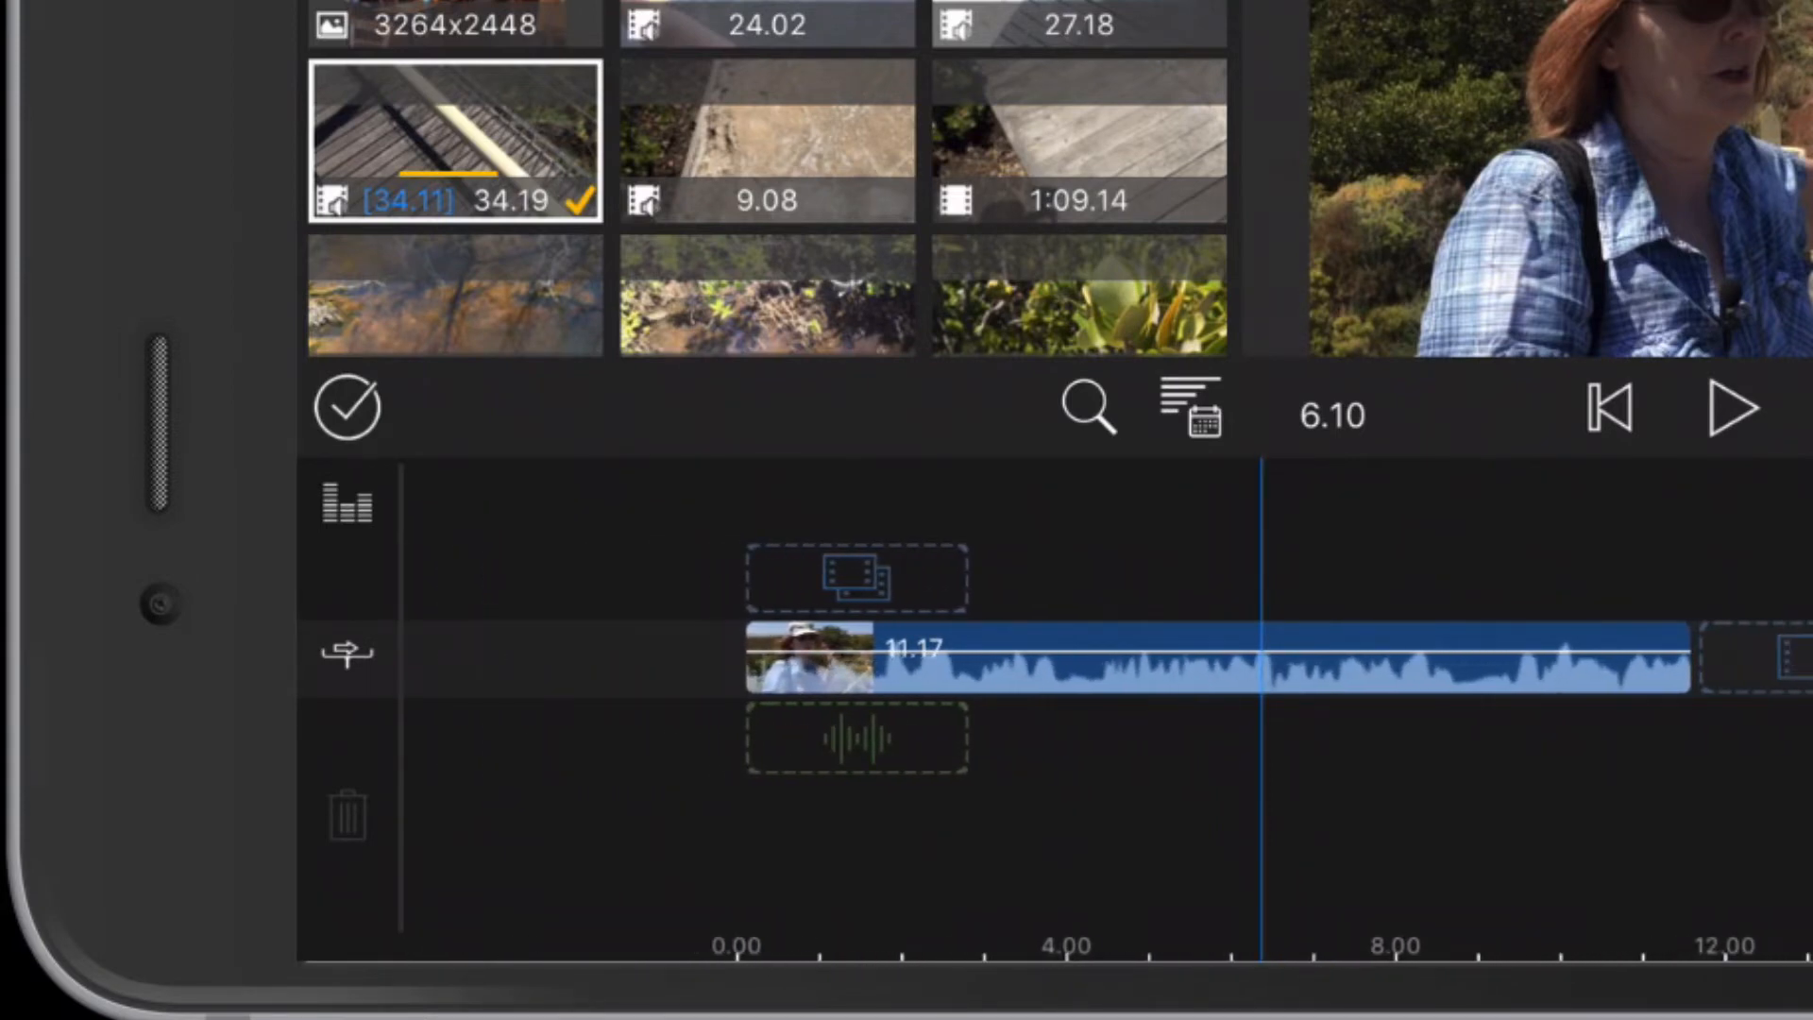
left_click(1214, 665)
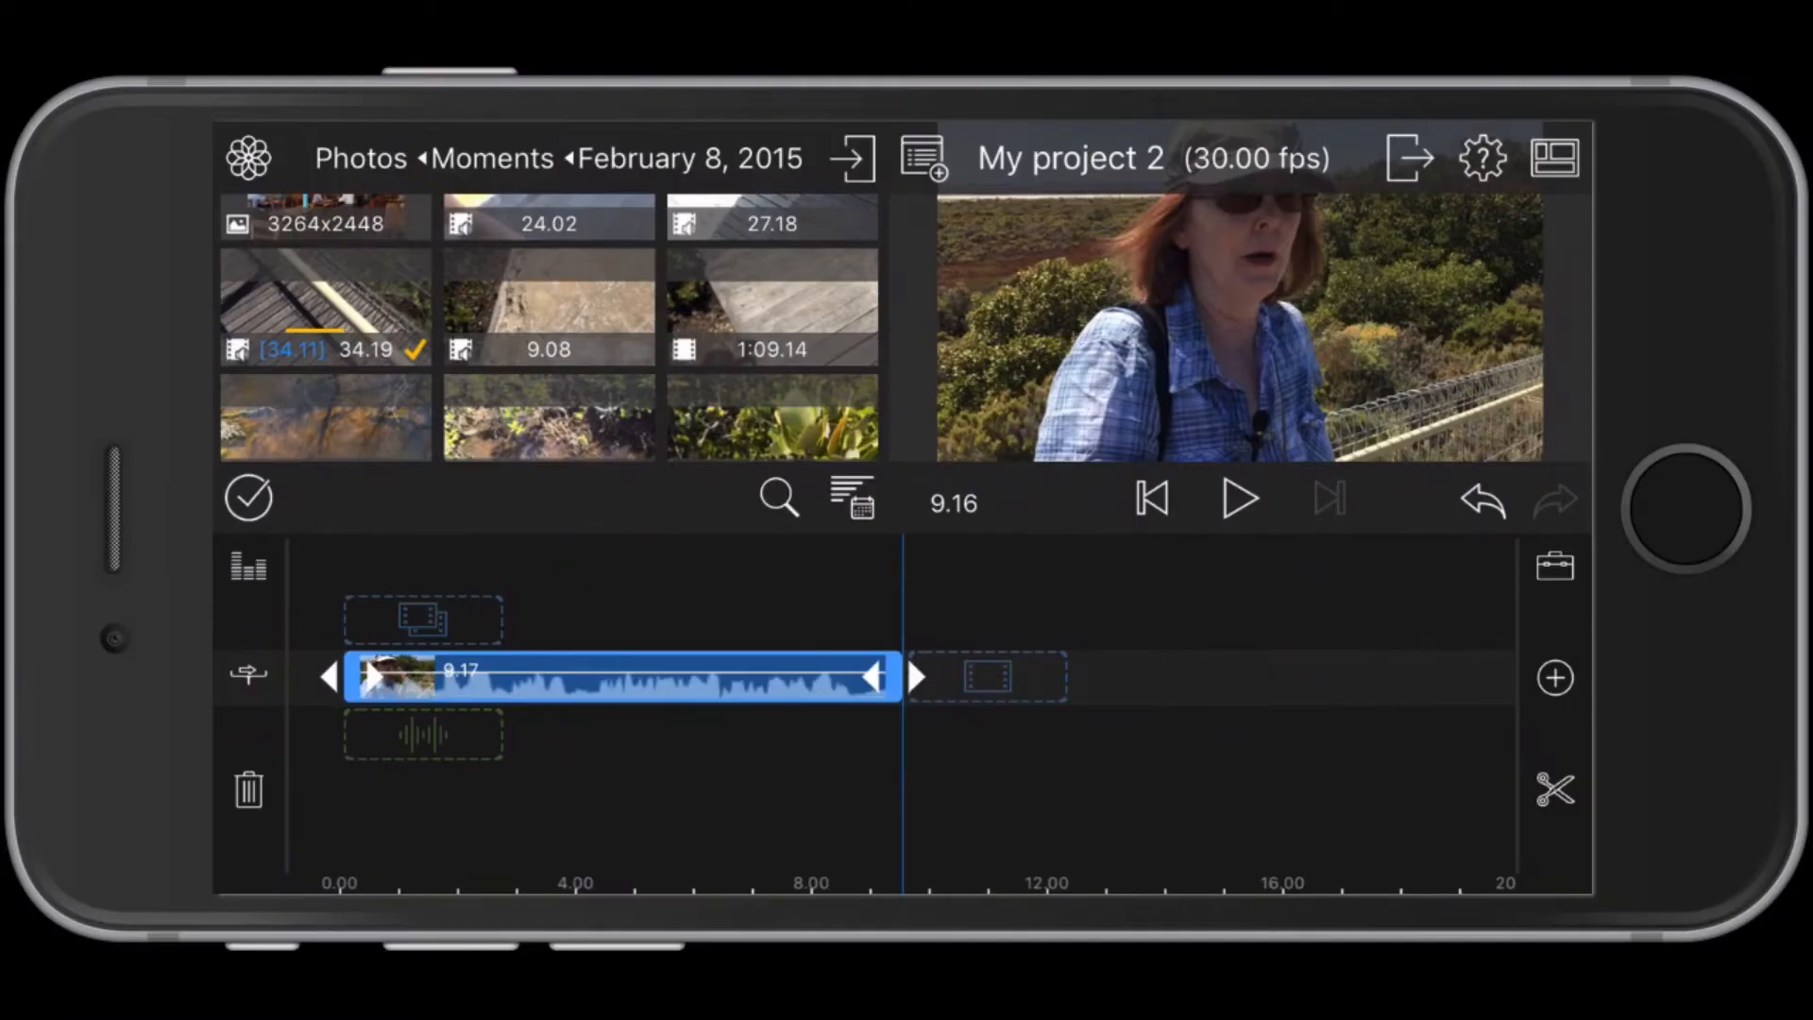
Step: Append further trimmed mangrove clips so the timeline holds three in sequence
left_click(771, 417)
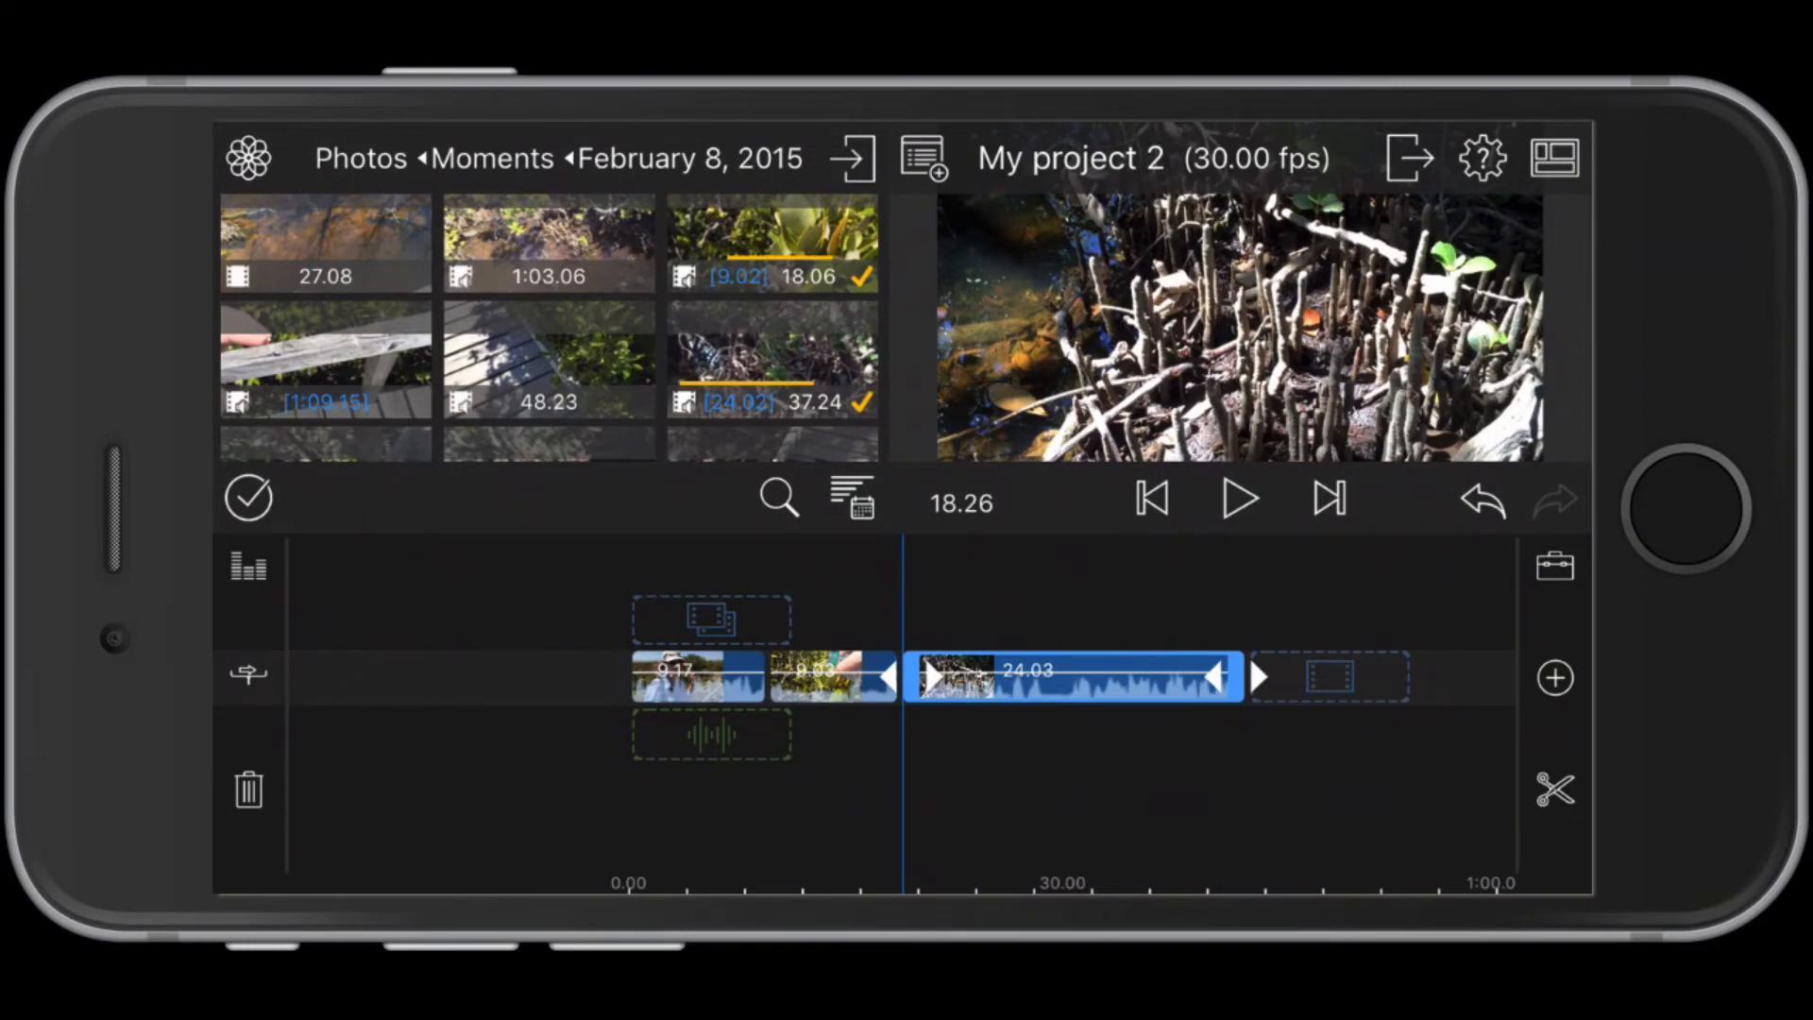
Step: Delete the 24.03 timeline clip and reopen the 37.24 source clip to retrim it
left_click(1481, 499)
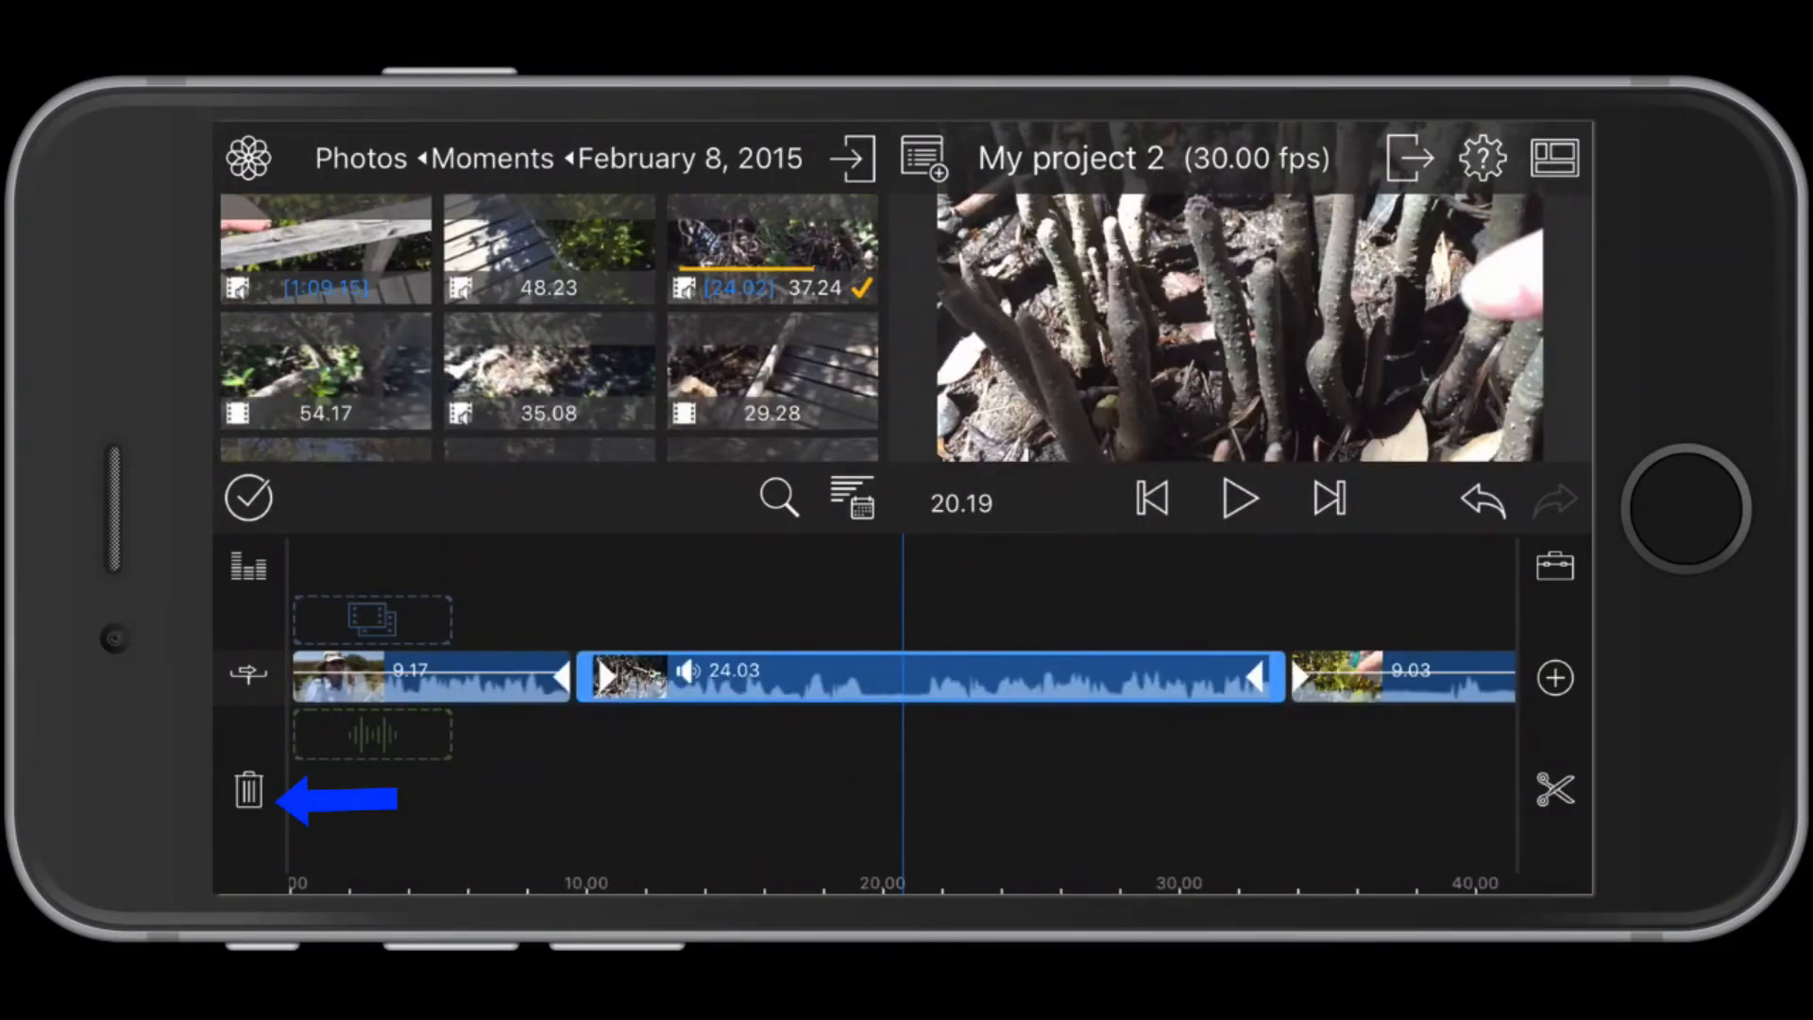
left_click(247, 789)
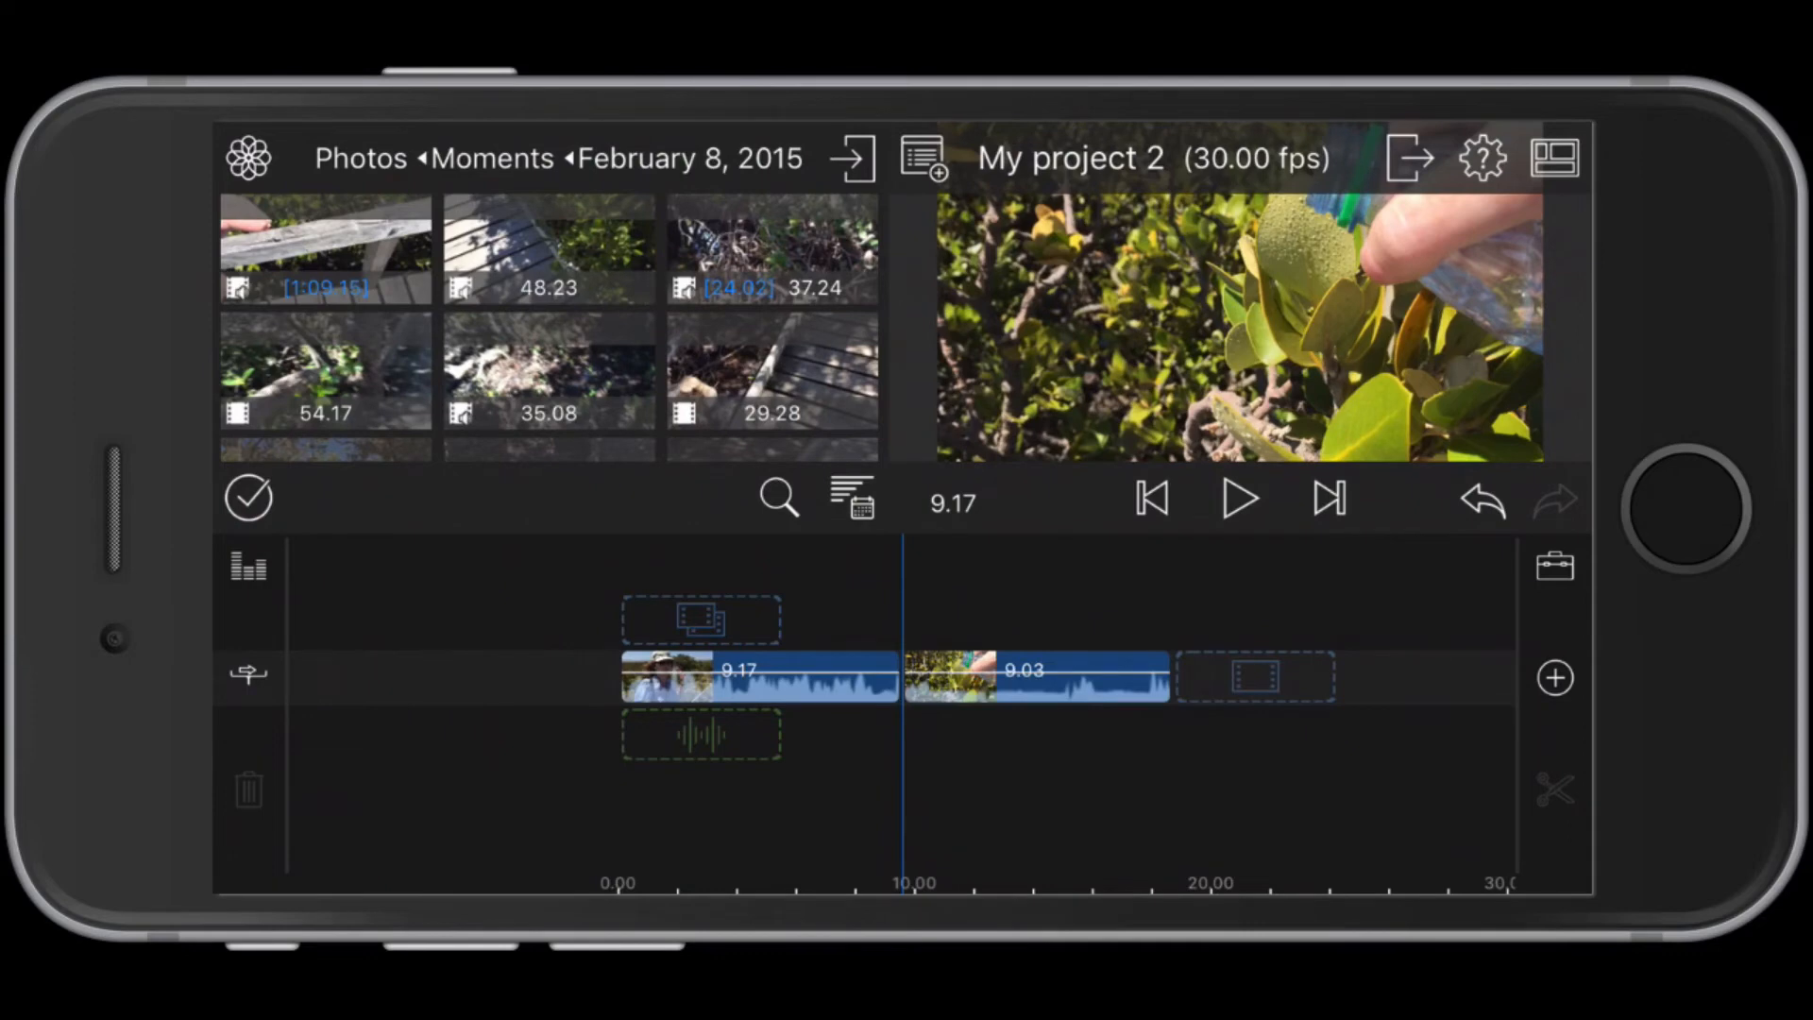
left_click(760, 676)
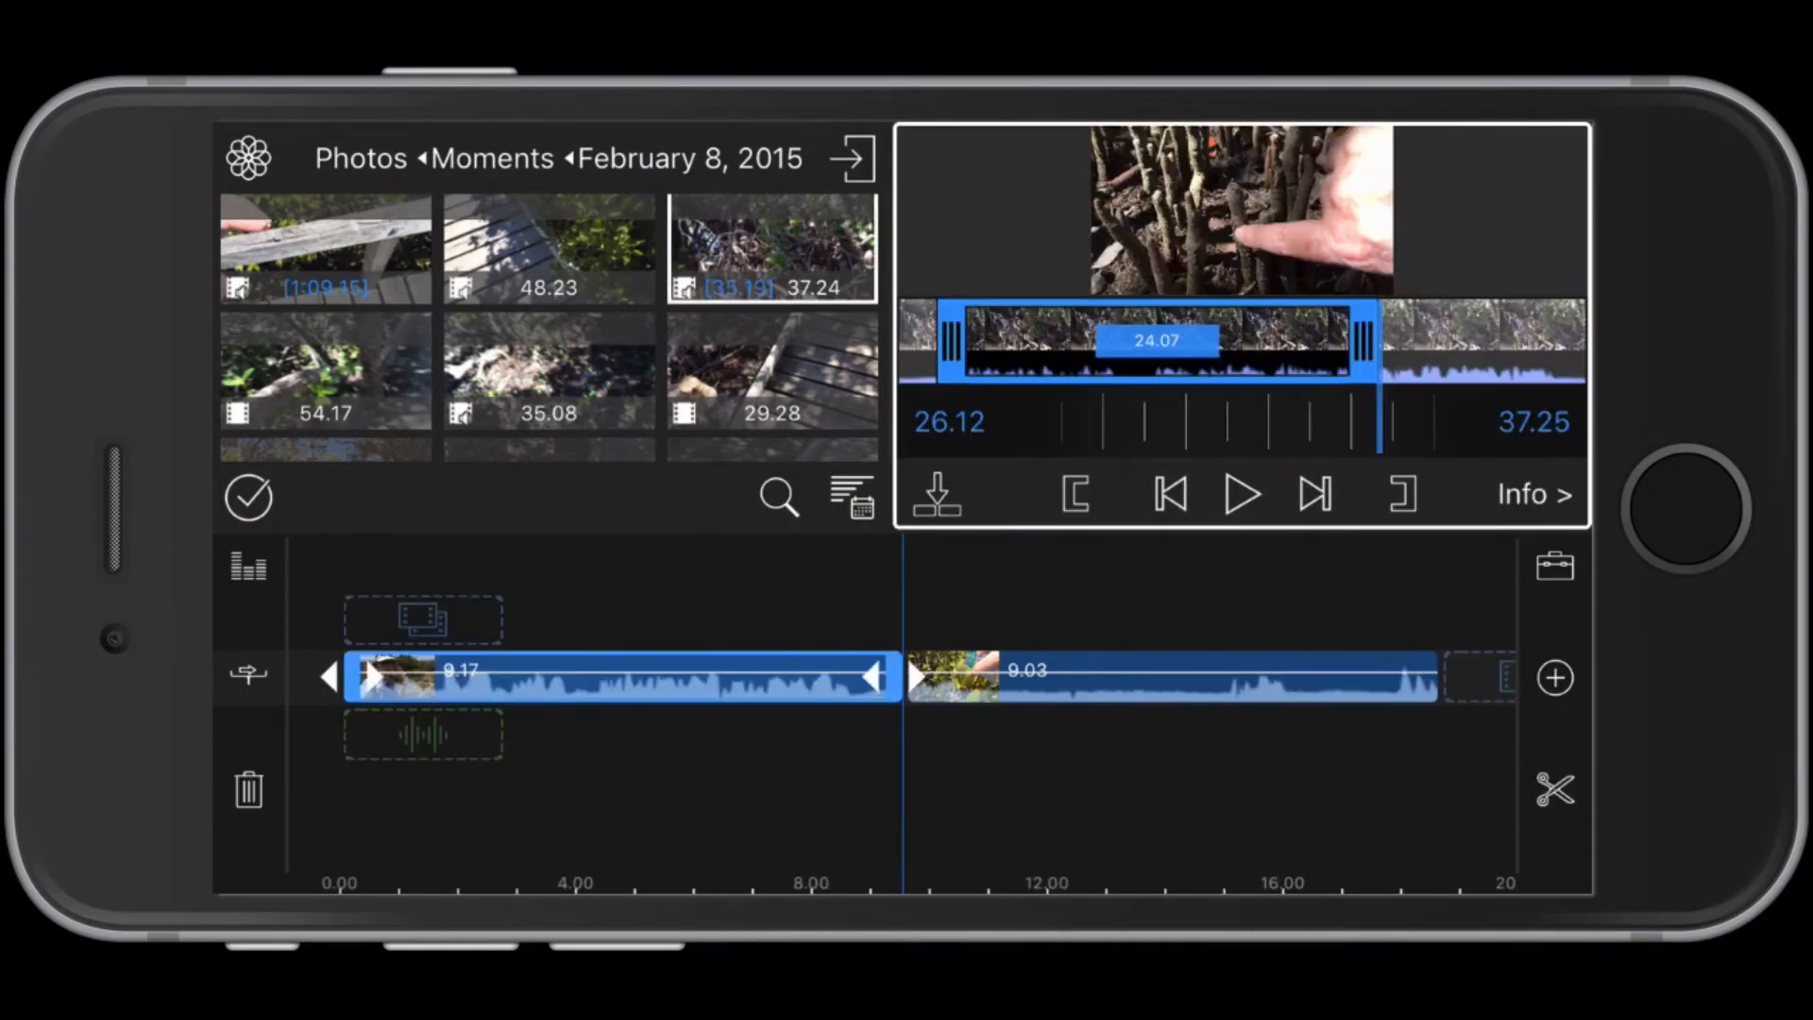